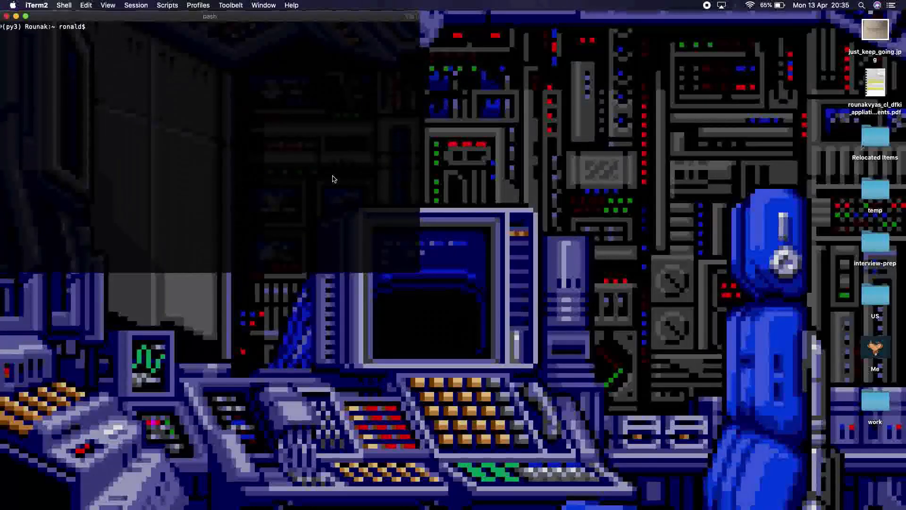
{"action": "mouse_move", "coordinate": [301, 174]}
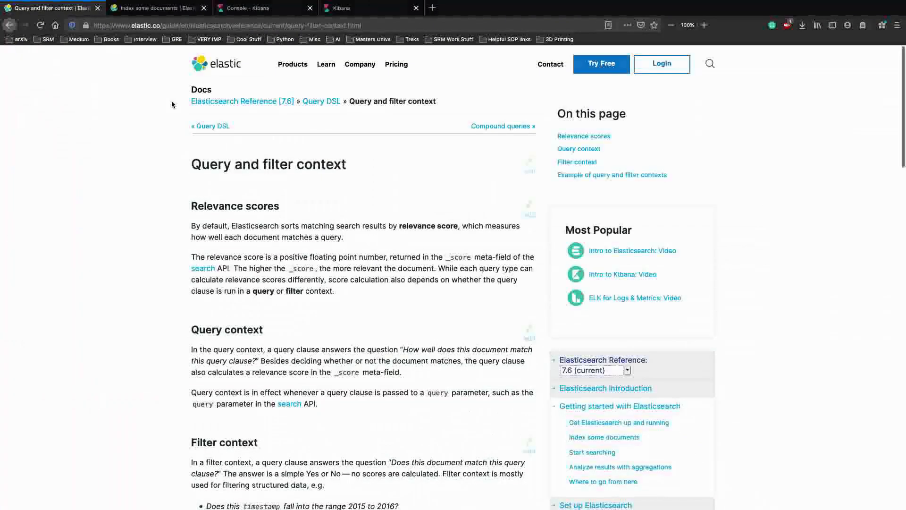
- Scroll through the open Elasticsearch getting-started documentation page
{"action": "scroll", "scroll_direction": "down", "scroll_amount": 3}
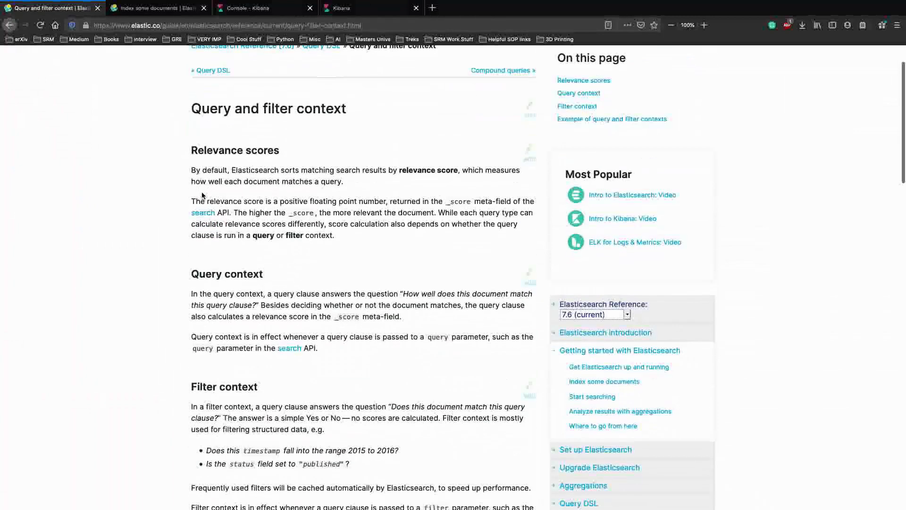
{"action": "scroll", "scroll_direction": "down", "scroll_amount": 3}
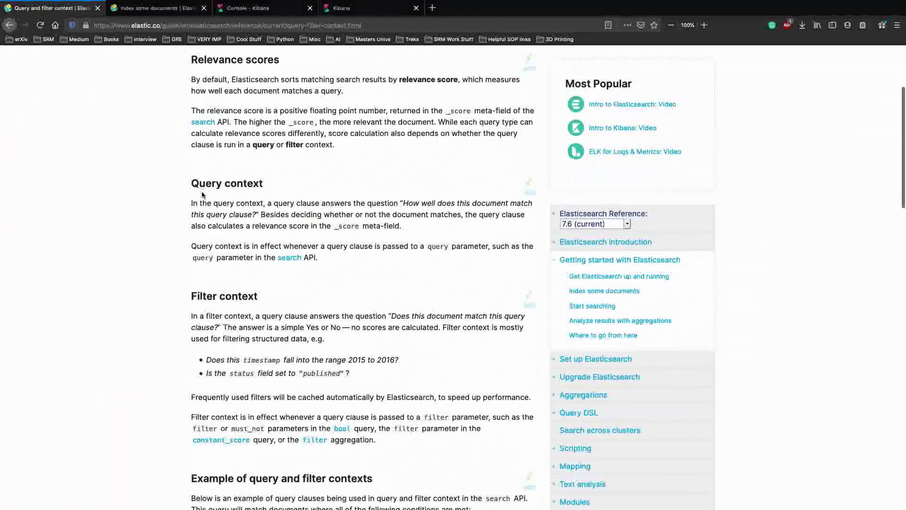
{"action": "scroll", "scroll_direction": "down", "scroll_amount": 3}
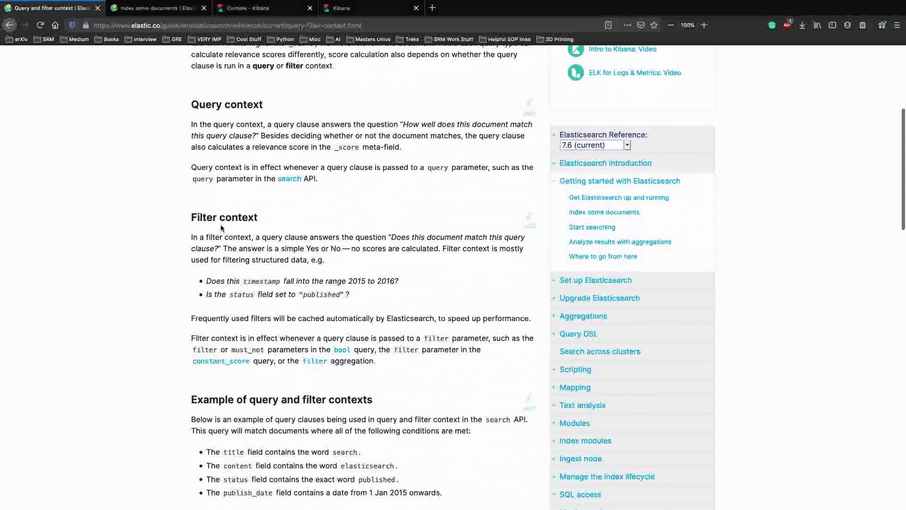
{"action": "scroll", "scroll_direction": "down", "scroll_amount": 3}
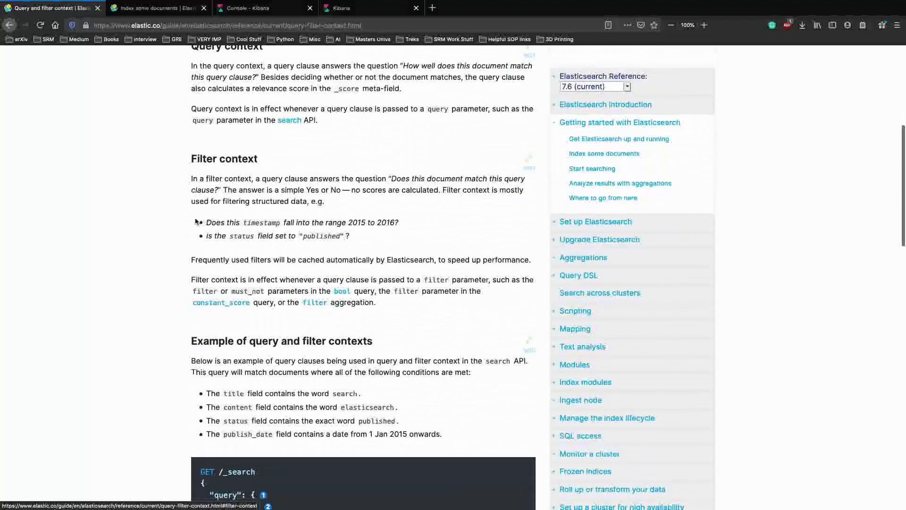
{"action": "scroll", "scroll_direction": "down", "scroll_amount": 3}
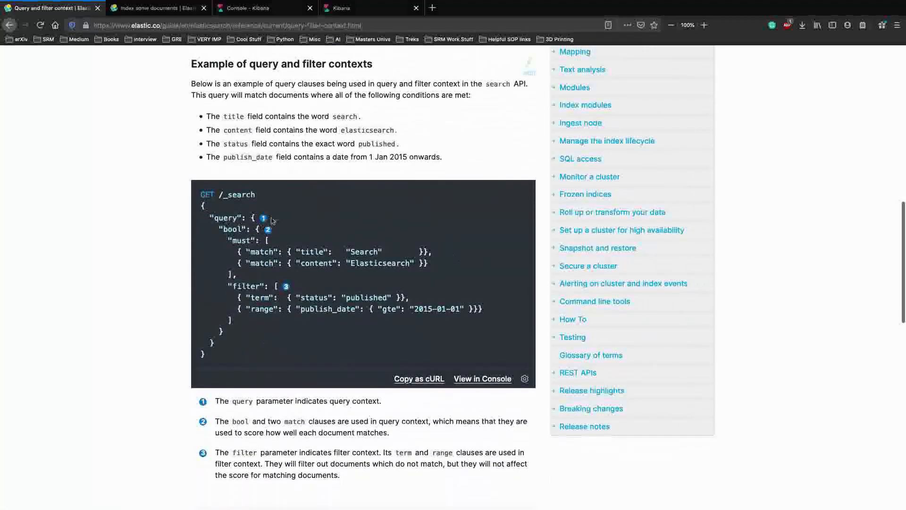
{"action": "mouse_move", "coordinate": [231, 208]}
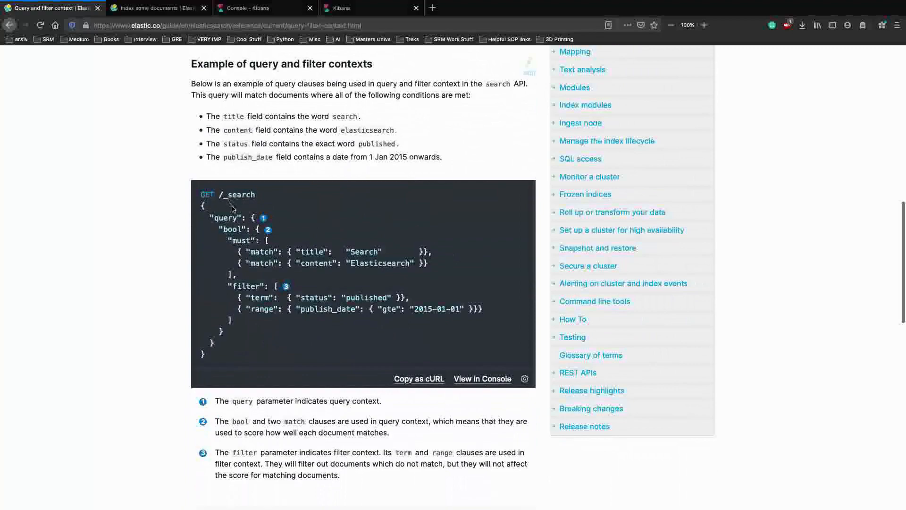
{"action": "scroll", "scroll_direction": "down", "scroll_amount": 3}
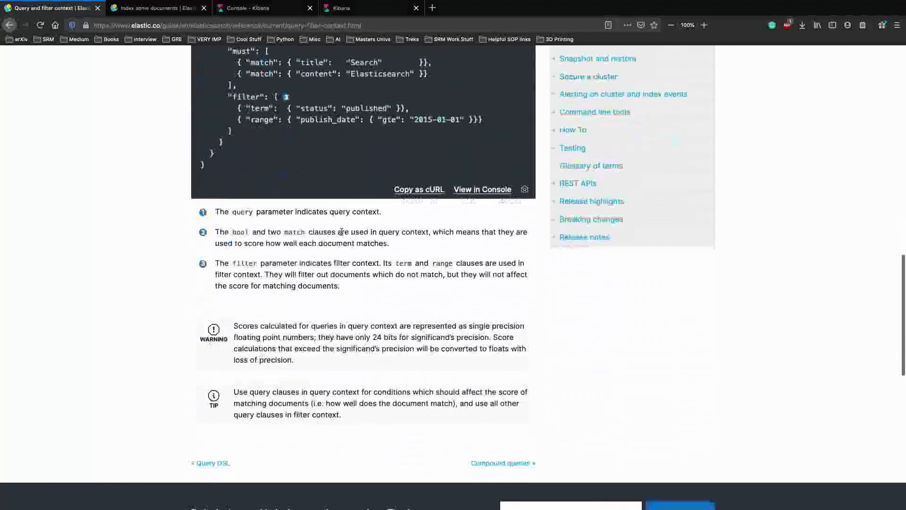
{"action": "scroll", "scroll_direction": "up", "scroll_amount": 3}
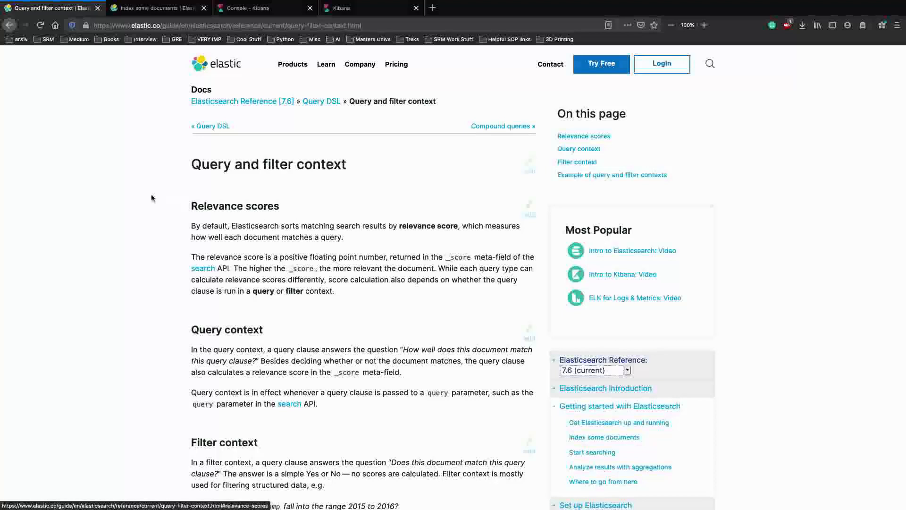
- Read the Index some documents guide through its accounts sample data and bulk indexing steps
{"action": "left_click", "coordinate": [156, 8]}
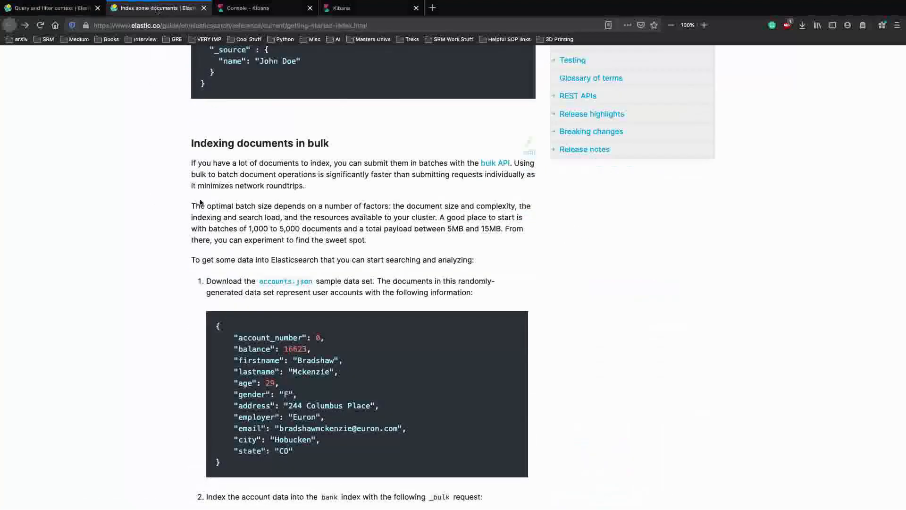
{"action": "scroll", "scroll_direction": "up", "scroll_amount": 3}
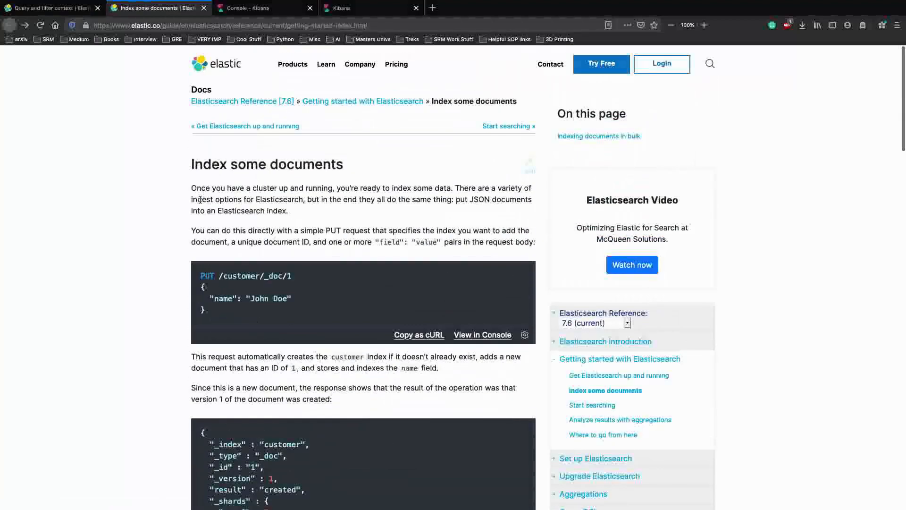
{"action": "scroll", "scroll_direction": "down", "scroll_amount": 3}
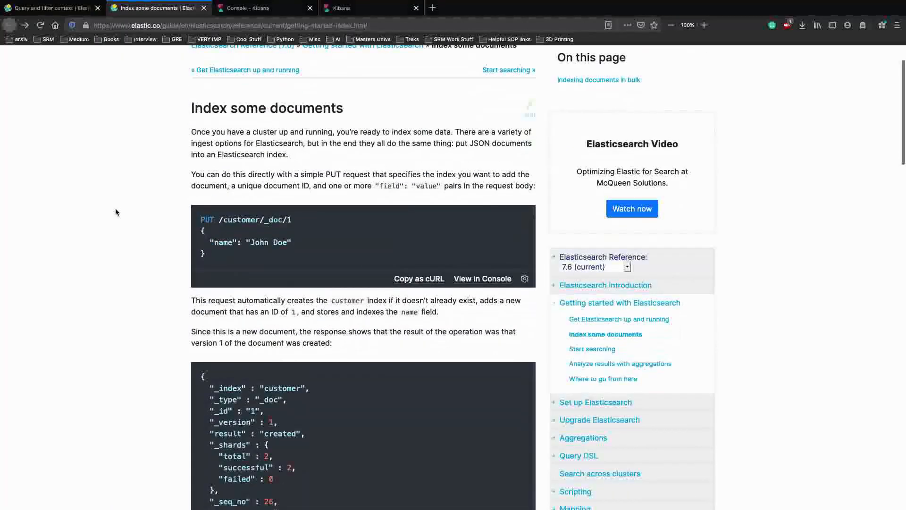
{"action": "scroll", "scroll_direction": "down", "scroll_amount": 3}
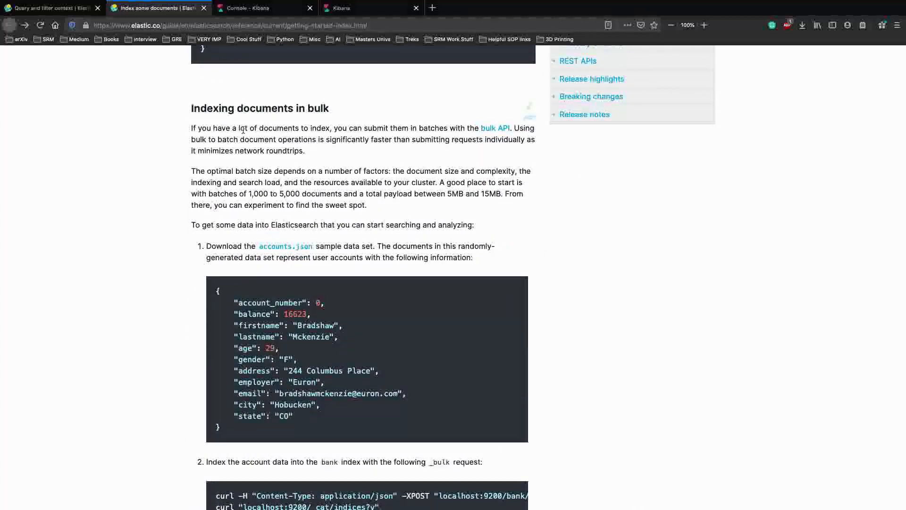
{"action": "scroll", "scroll_direction": "down", "scroll_amount": 3}
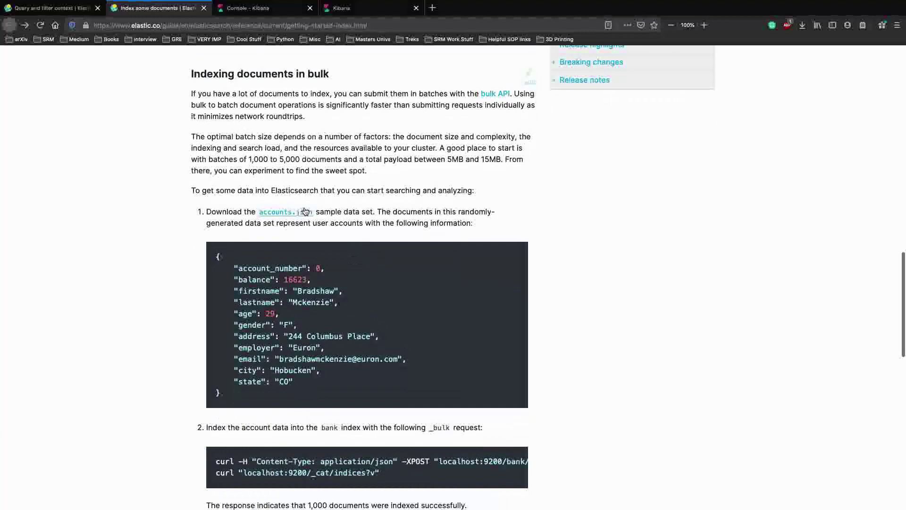
{"action": "mouse_move", "coordinate": [289, 158]}
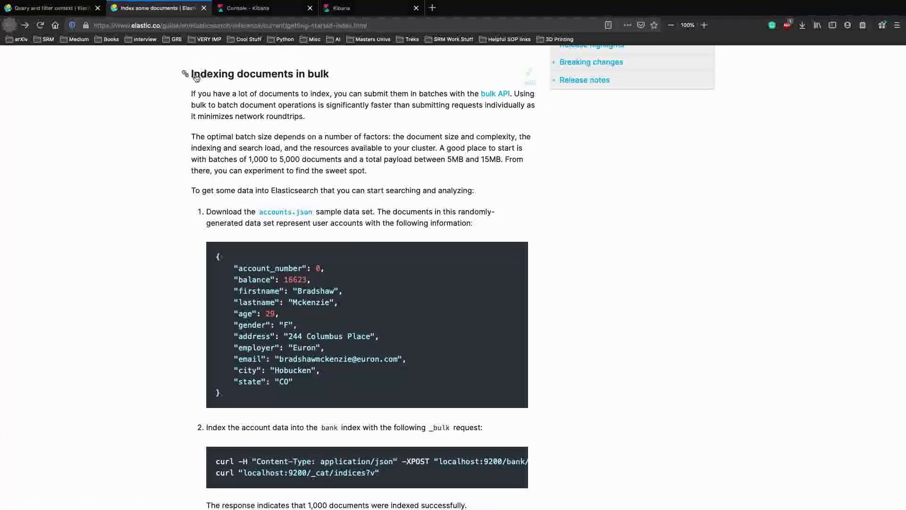
{"action": "left_click", "coordinate": [231, 24]}
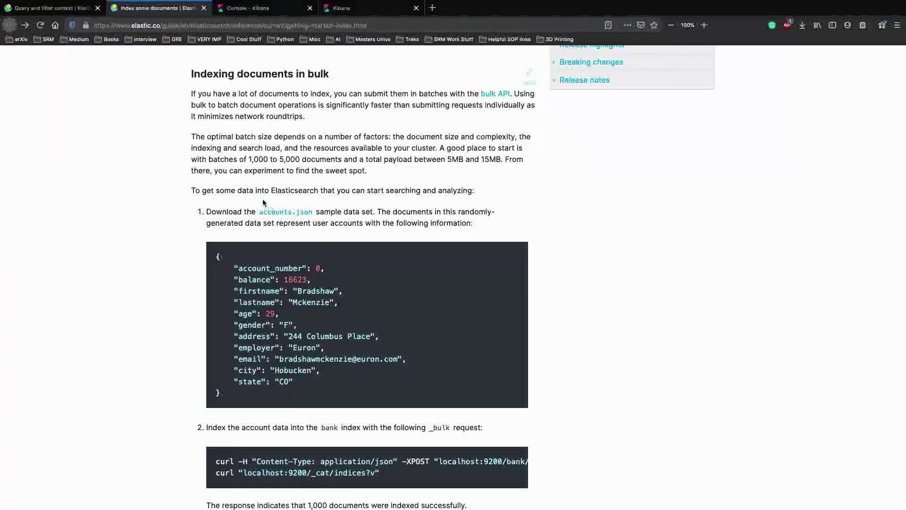
{"action": "mouse_move", "coordinate": [340, 166]}
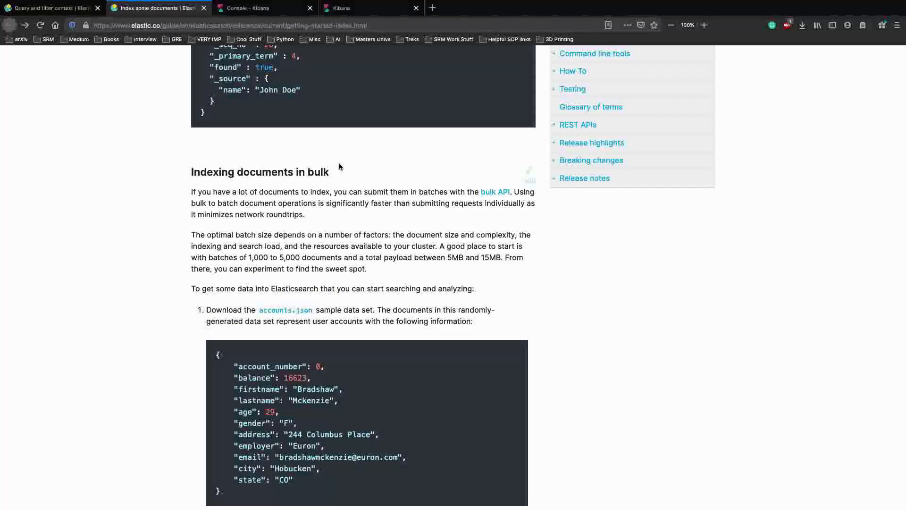
{"action": "scroll", "scroll_direction": "up", "scroll_amount": 3}
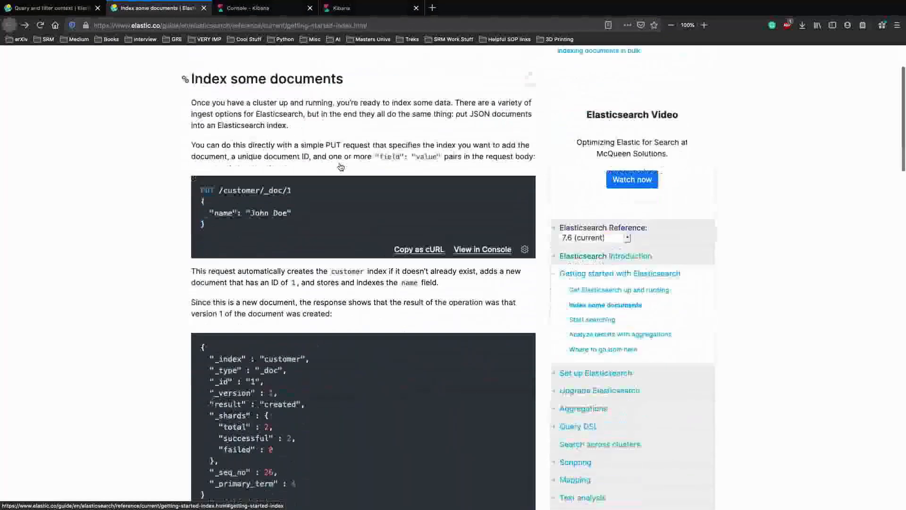
{"action": "scroll", "scroll_direction": "down", "scroll_amount": 3}
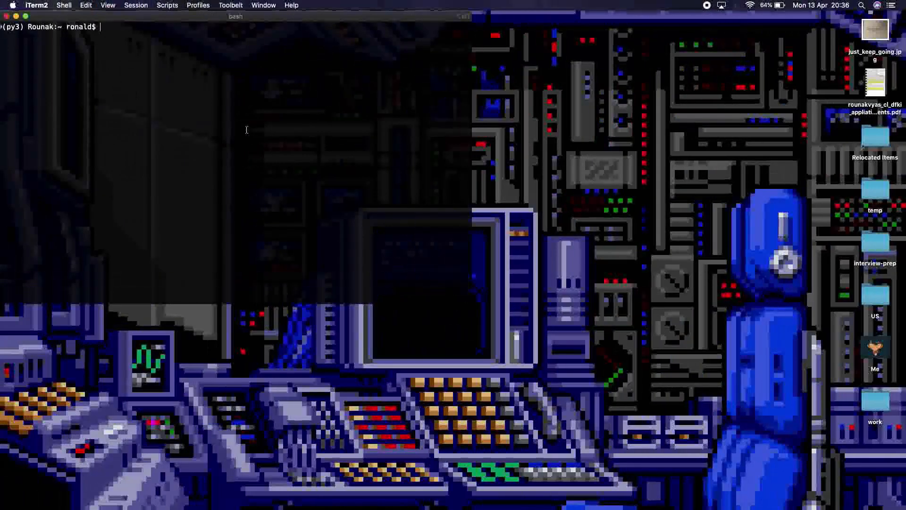
- Start ./elasticsearch from elasticsearch-7.5.1 and point a second tab at kibana-7.0.1-darwin-x86_64/bin
{"action": "type", "text": "cd elasticsearch-7.5.1/"}
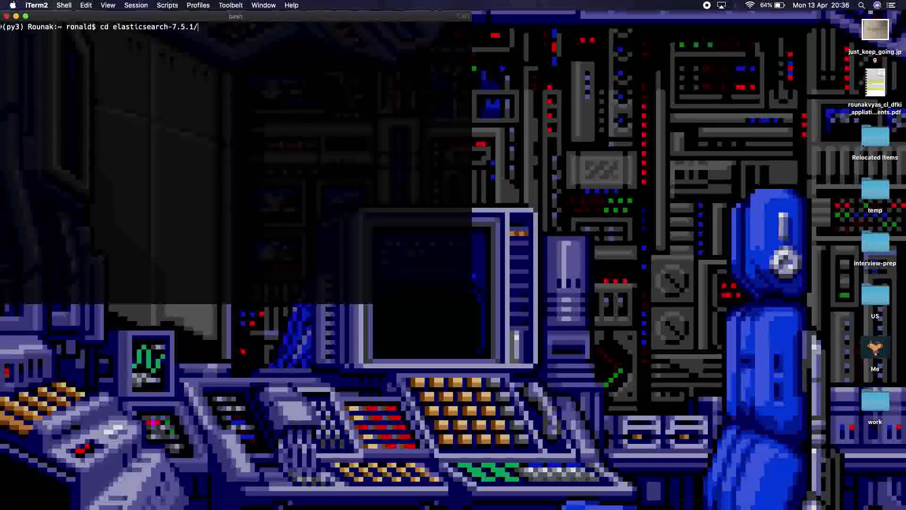
{"action": "key", "text": "Return"}
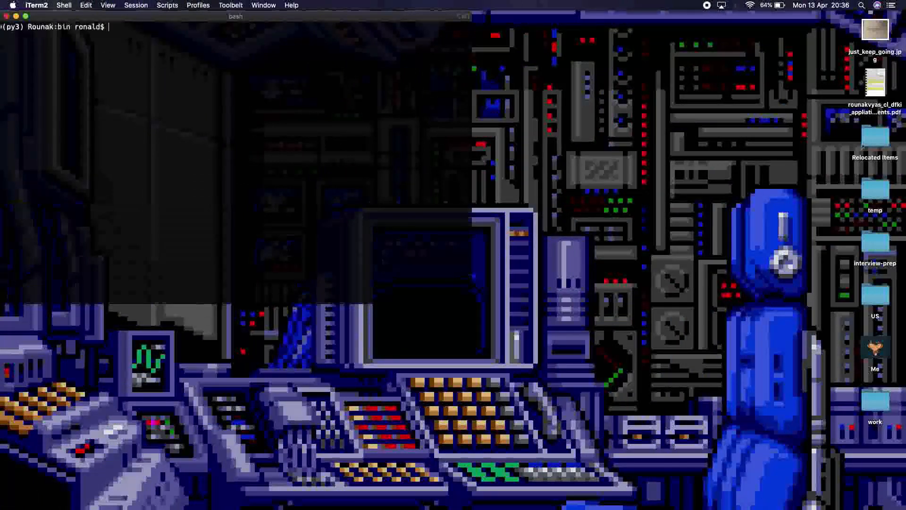
{"action": "type", "text": "./elasticsearch"}
{"action": "type", "text": "cd"}
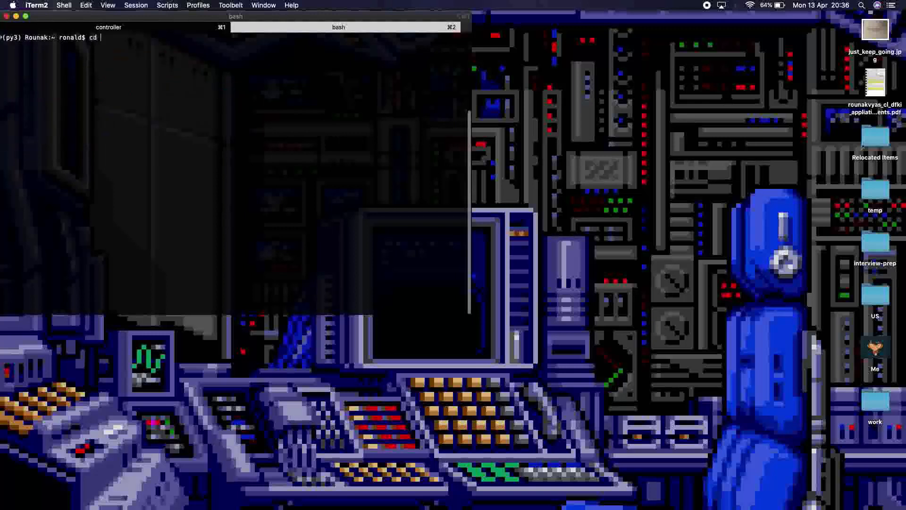
{"action": "type", "text": "kibana-7.0.1-darwin-x86_64/bin"}
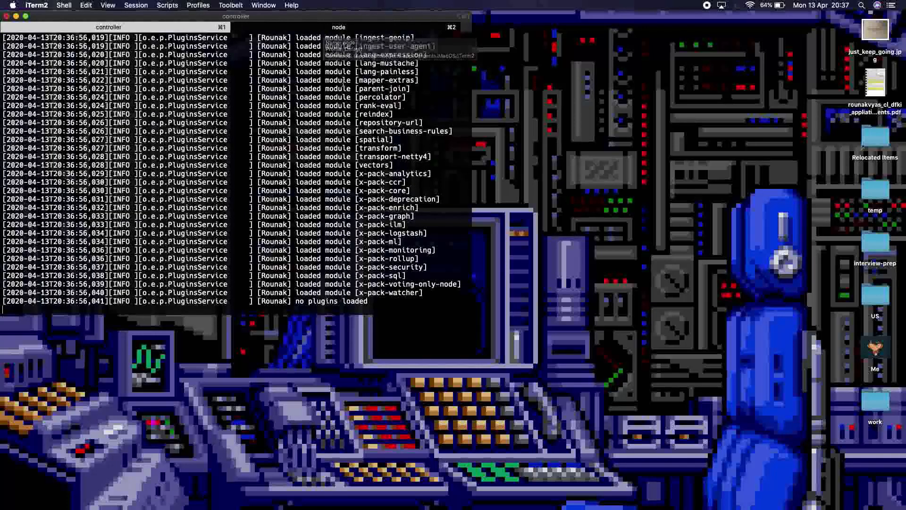
{"action": "mouse_move", "coordinate": [321, 30]}
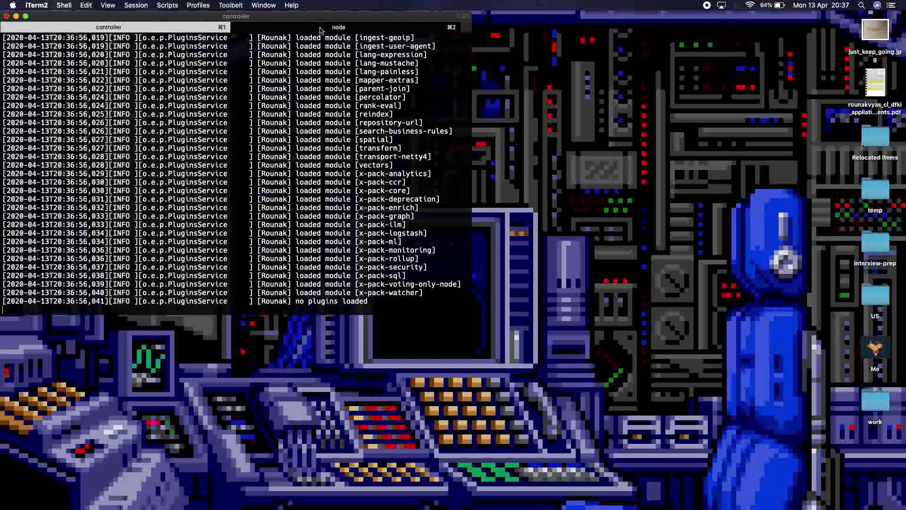
{"action": "mouse_move", "coordinate": [338, 27]}
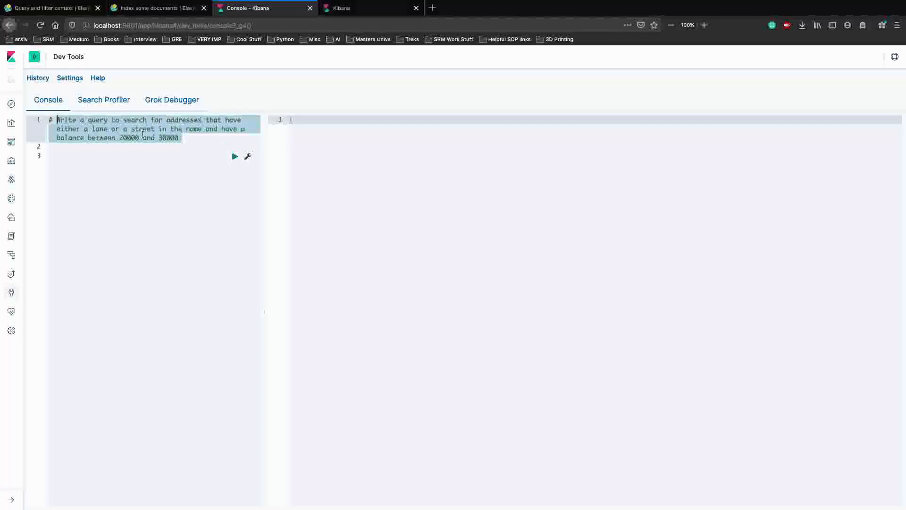
- Check the Elasticsearch startup log and switch to the other terminal session for Kibana
{"action": "left_click", "coordinate": [66, 120]}
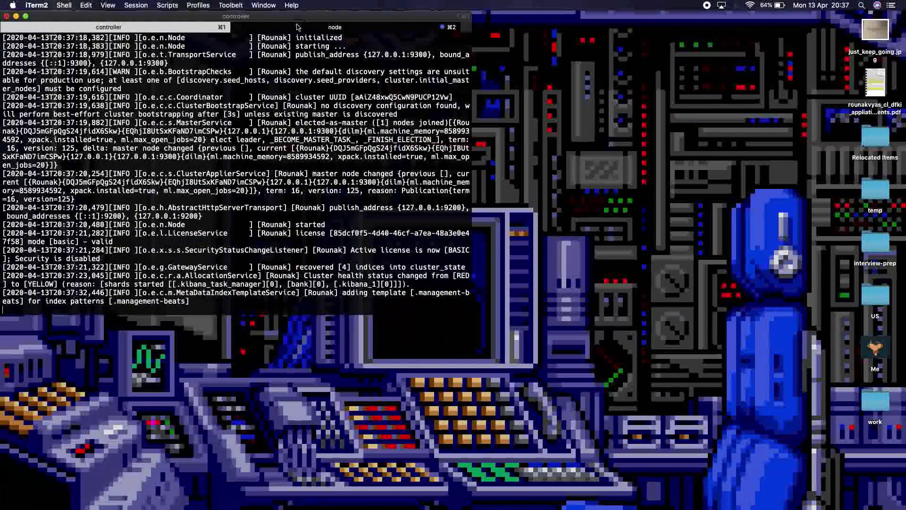
{"action": "left_click", "coordinate": [335, 27]}
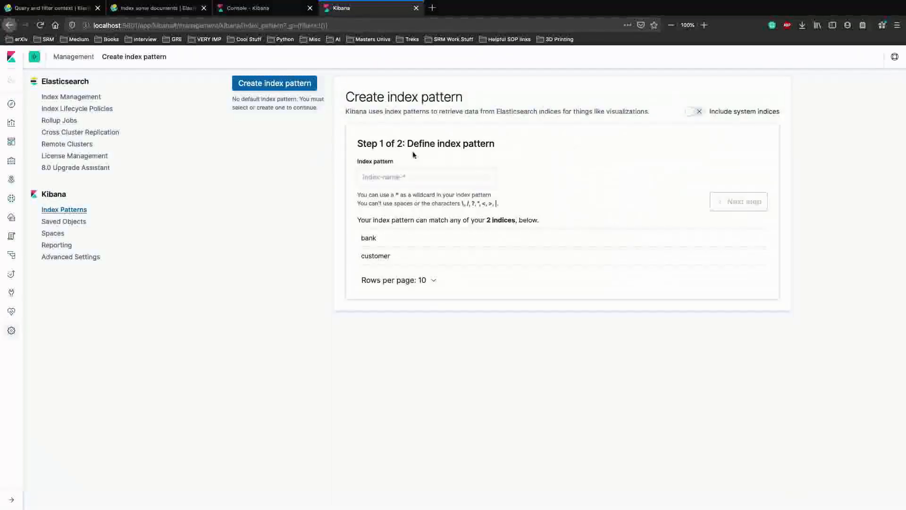
- Create the bank* index pattern and view its 1,000 account documents in Discover
{"action": "left_click", "coordinate": [425, 177]}
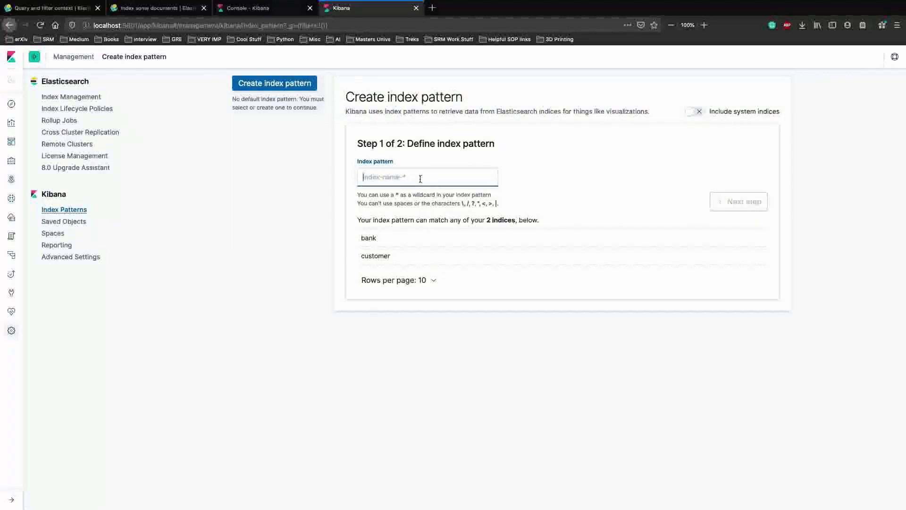
{"action": "type", "text": "bank*"}
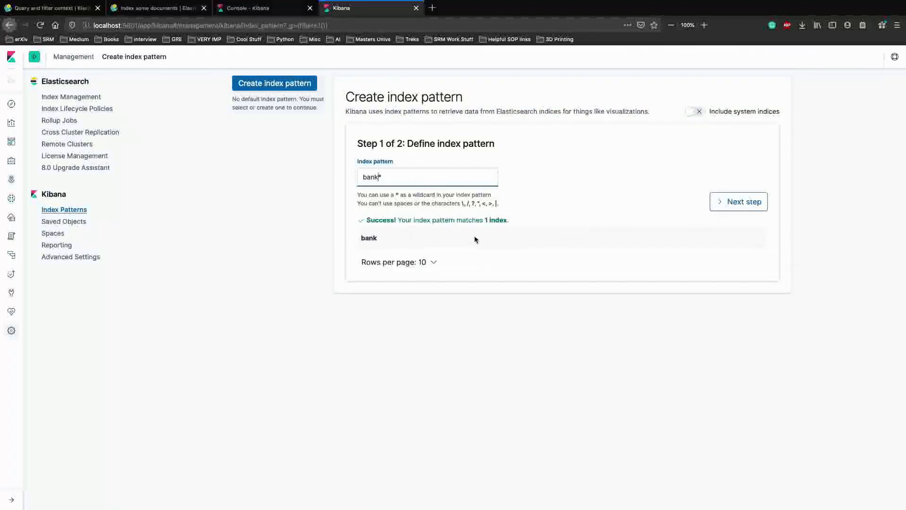
{"action": "left_click", "coordinate": [738, 201]}
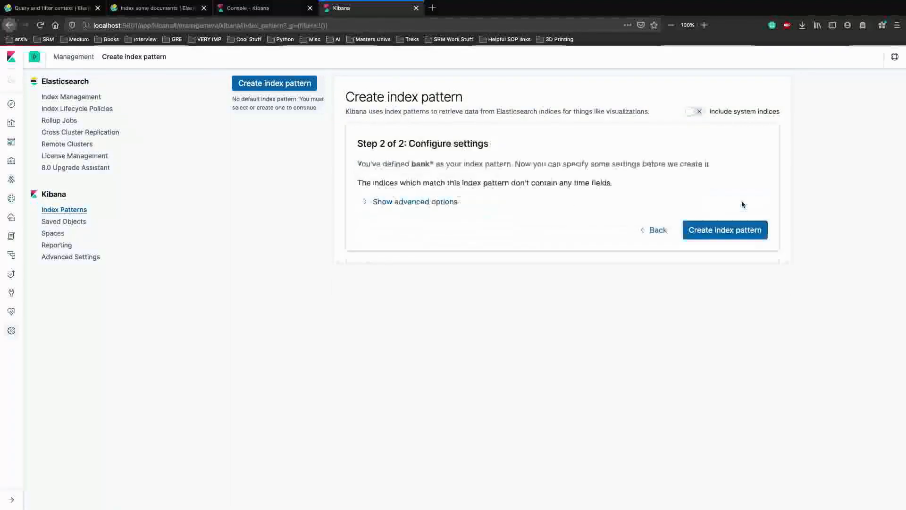
{"action": "left_click", "coordinate": [725, 230]}
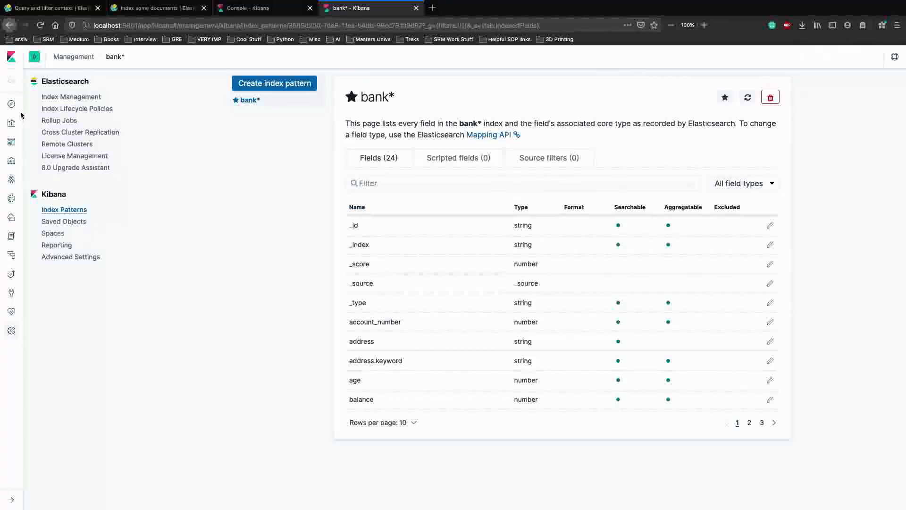
{"action": "left_click", "coordinate": [10, 104]}
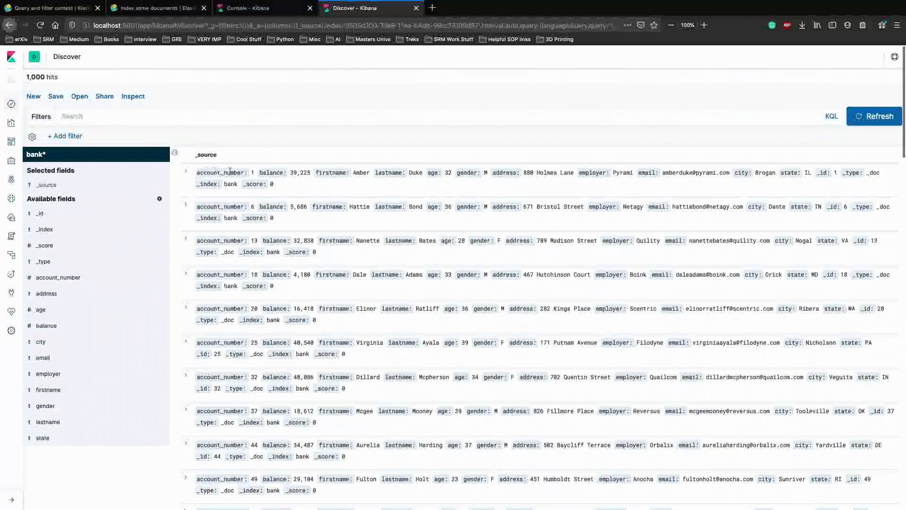
{"action": "left_click", "coordinate": [186, 171]}
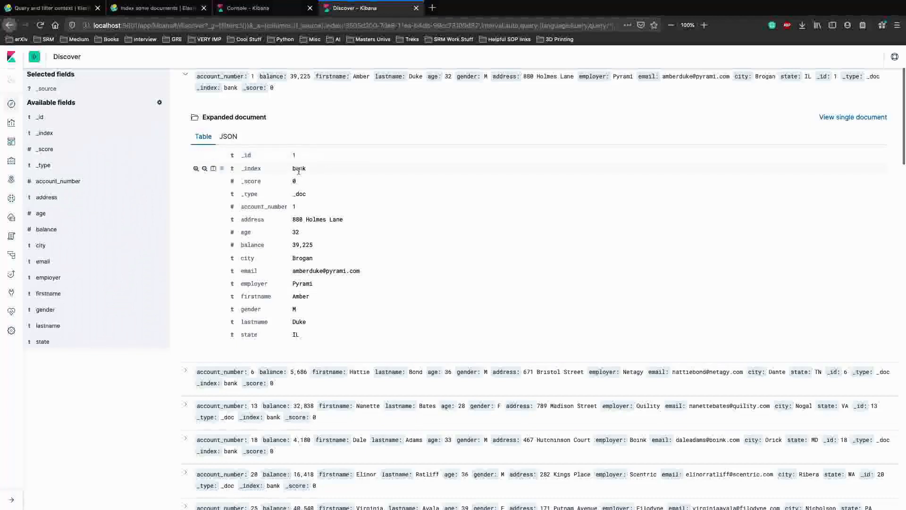
{"action": "mouse_move", "coordinate": [277, 186]}
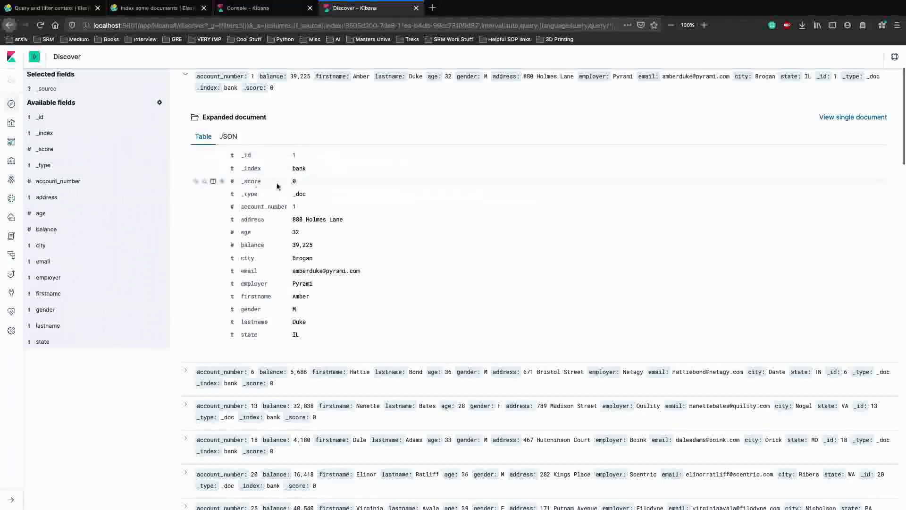
{"action": "mouse_move", "coordinate": [259, 218]}
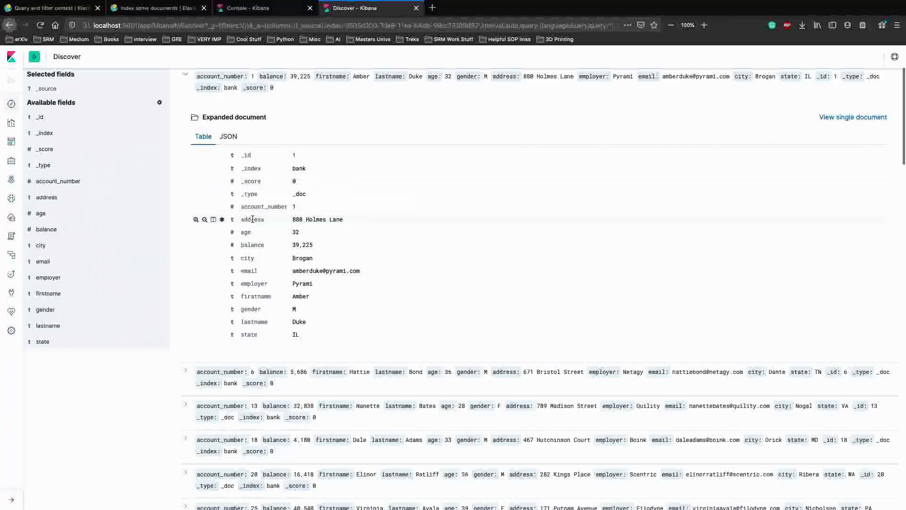
{"action": "mouse_move", "coordinate": [254, 245]}
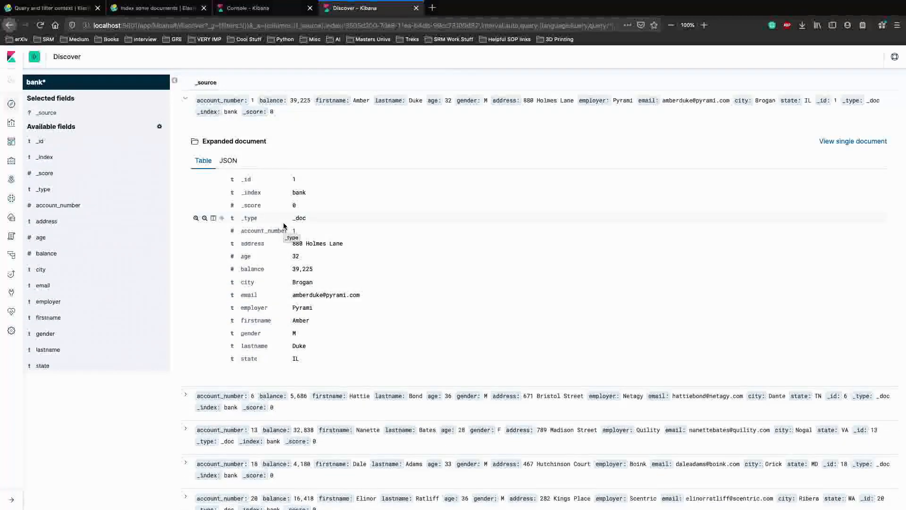
- Review the docs page and the Console task comment, then return to the expanded bank documents
{"action": "left_click", "coordinate": [156, 8]}
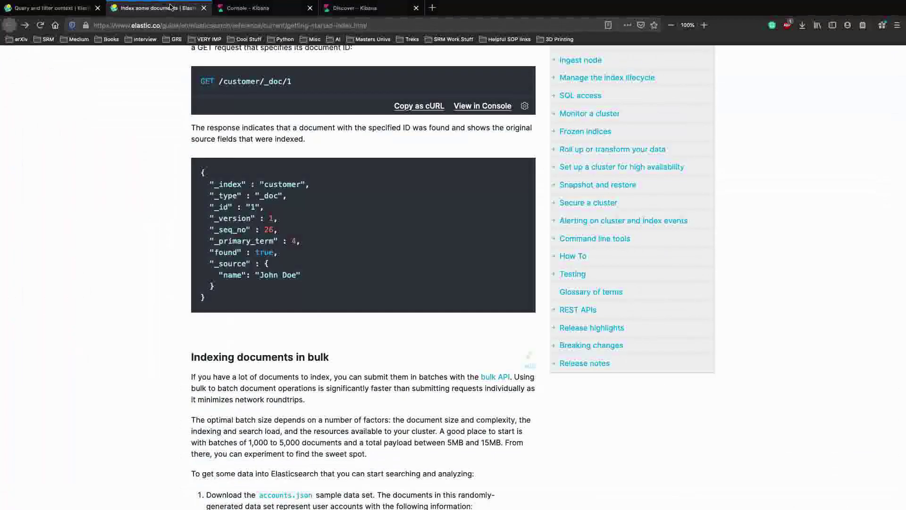
{"action": "left_click", "coordinate": [265, 8]}
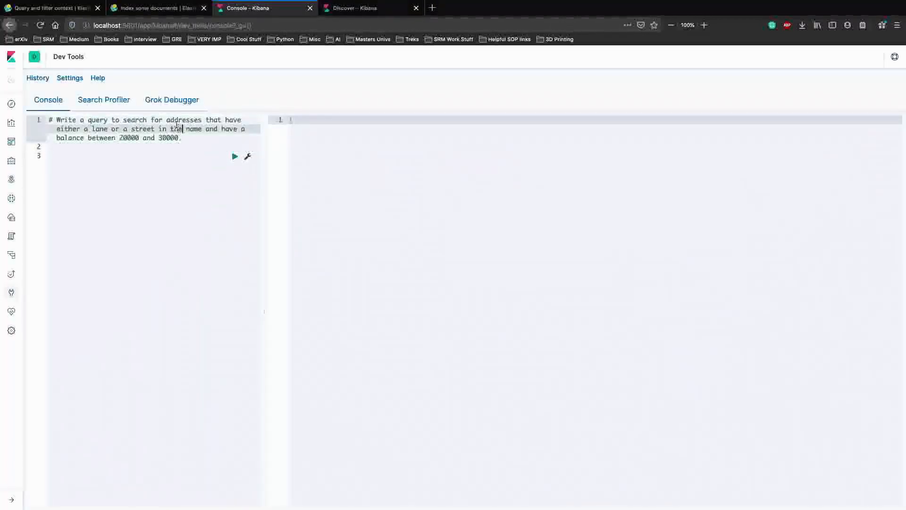
{"action": "left_click", "coordinate": [353, 8]}
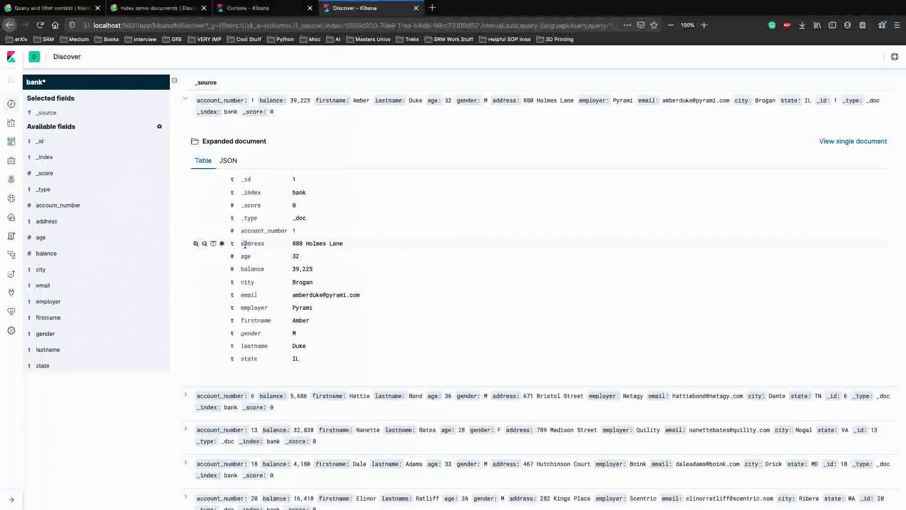
{"action": "mouse_move", "coordinate": [263, 266]}
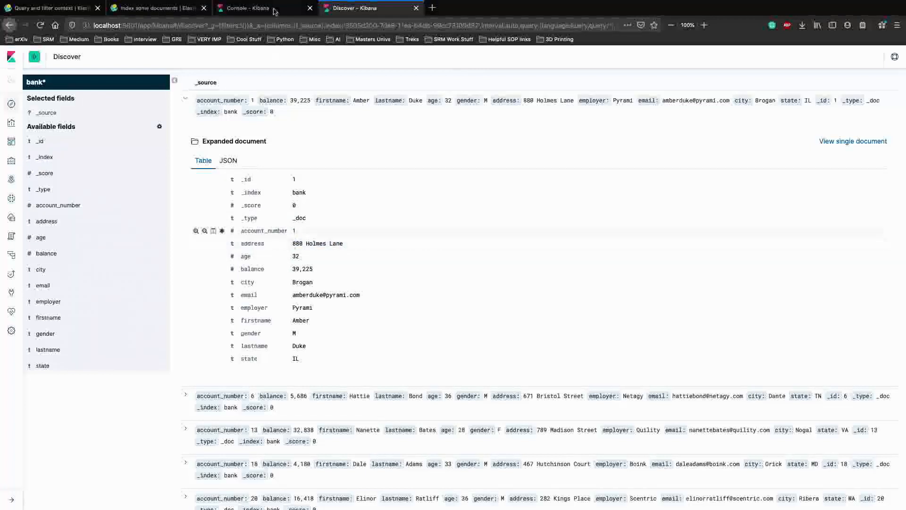
{"action": "scroll", "scroll_direction": "down", "scroll_amount": 3}
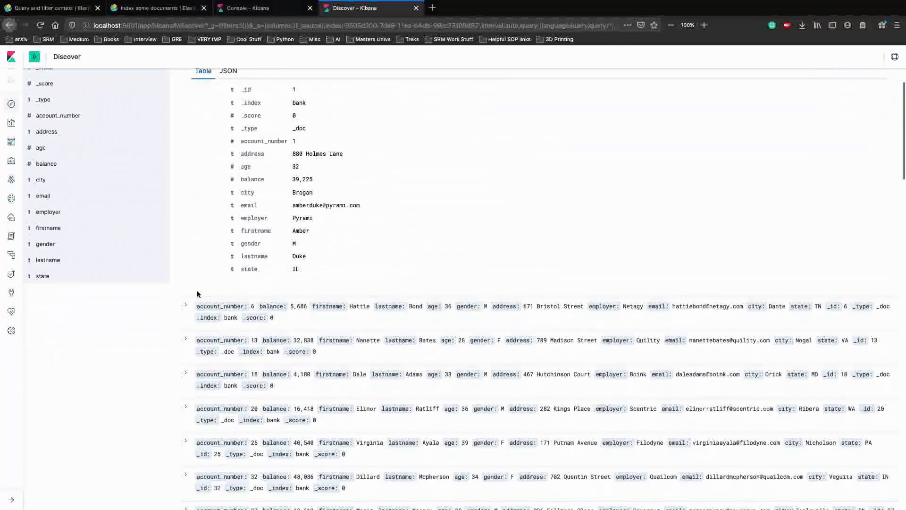
- Expand the account 6 document and compare its address and balance against the Console task note
{"action": "left_click", "coordinate": [186, 306]}
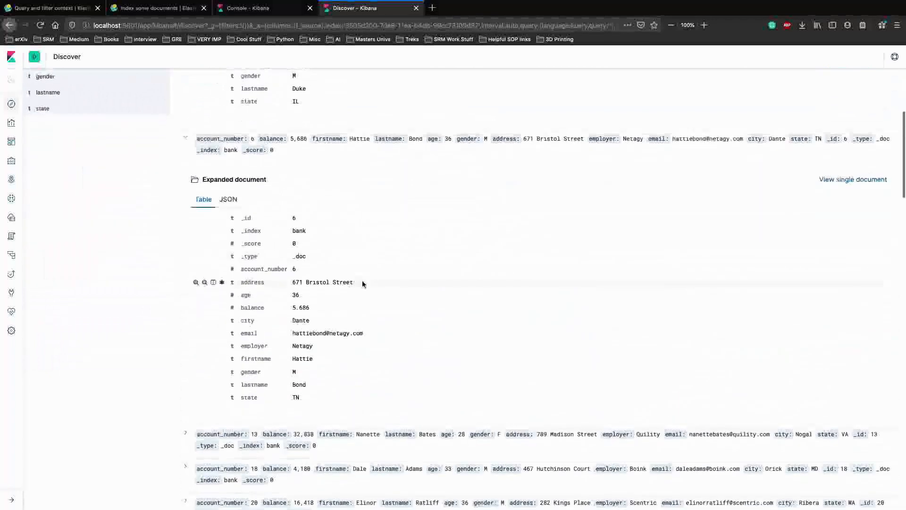
{"action": "scroll", "scroll_direction": "down", "scroll_amount": 3}
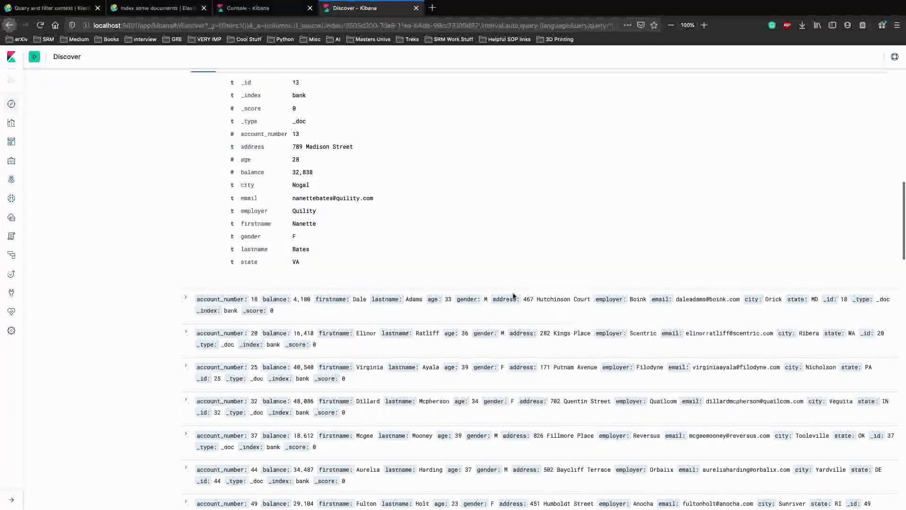
{"action": "scroll", "scroll_direction": "up", "scroll_amount": 3}
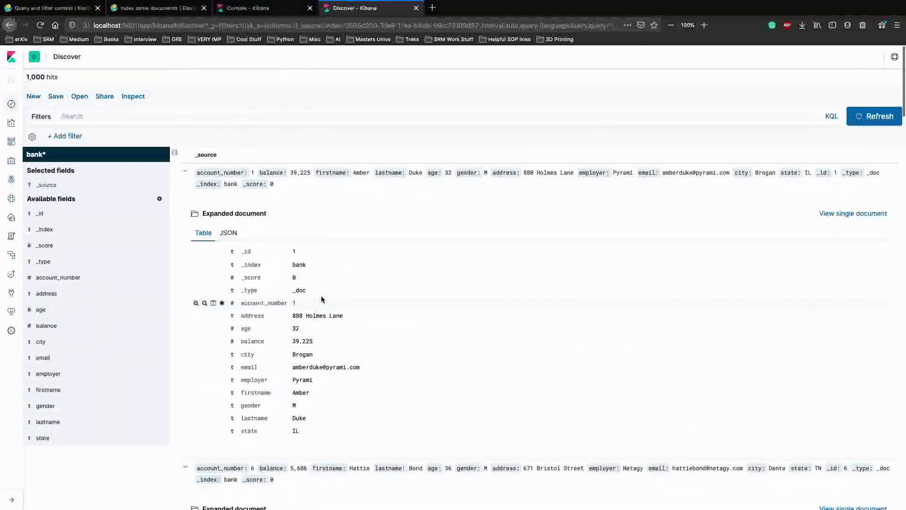
{"action": "left_click", "coordinate": [263, 7]}
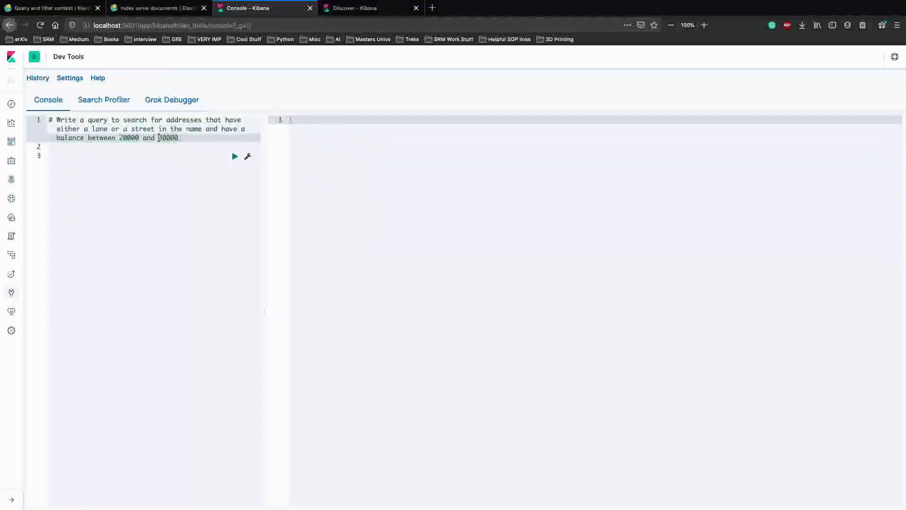
{"action": "left_click", "coordinate": [354, 7]}
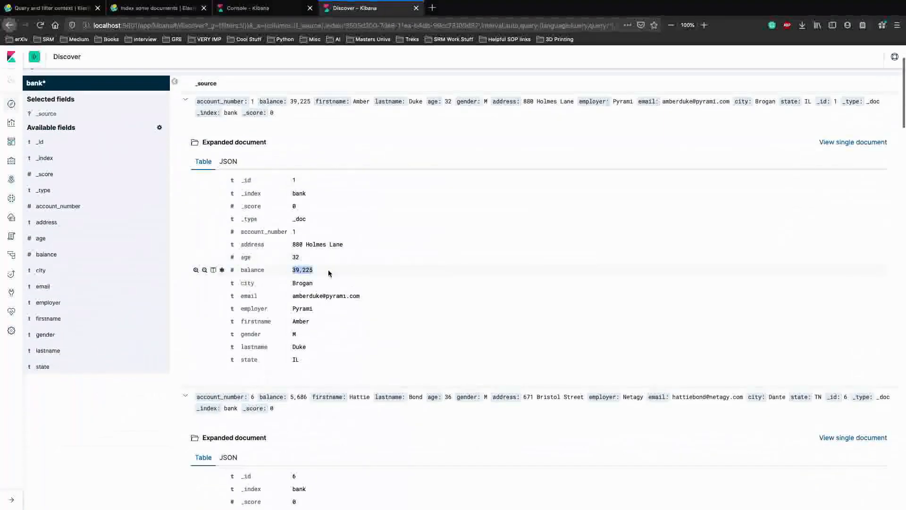
- Return to the Dev Tools Console below the lane/street, 20000–30000 balance task comment
{"action": "left_click", "coordinate": [264, 8]}
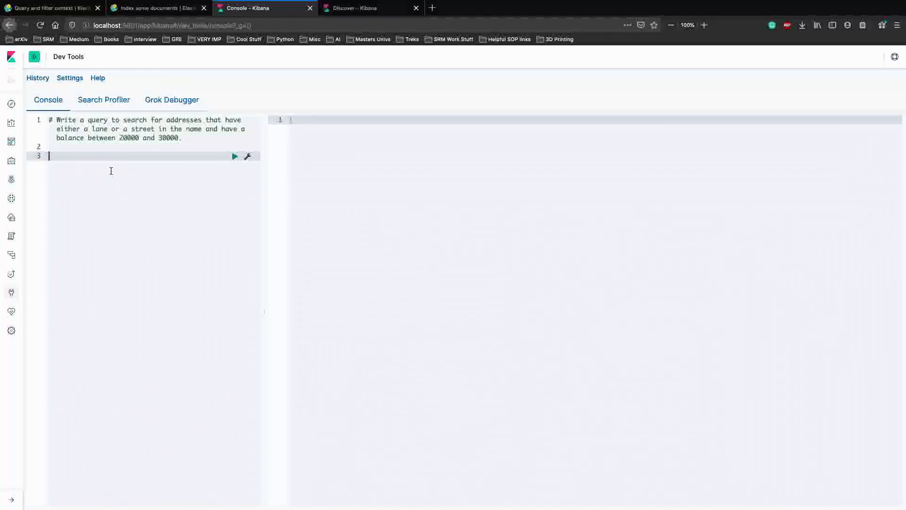
- Write GET /bank/_search with a query body containing an empty bool clause
{"action": "type", "text": "GET"}
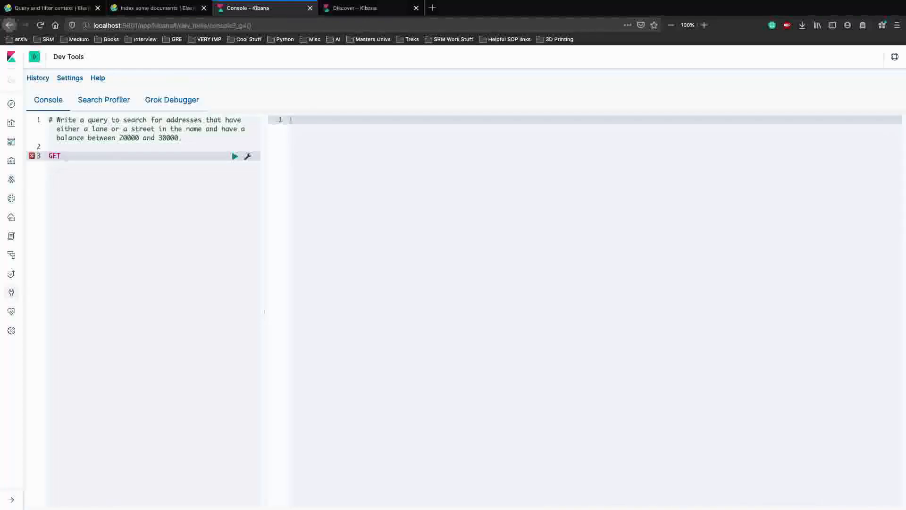
{"action": "type", "text": "/"}
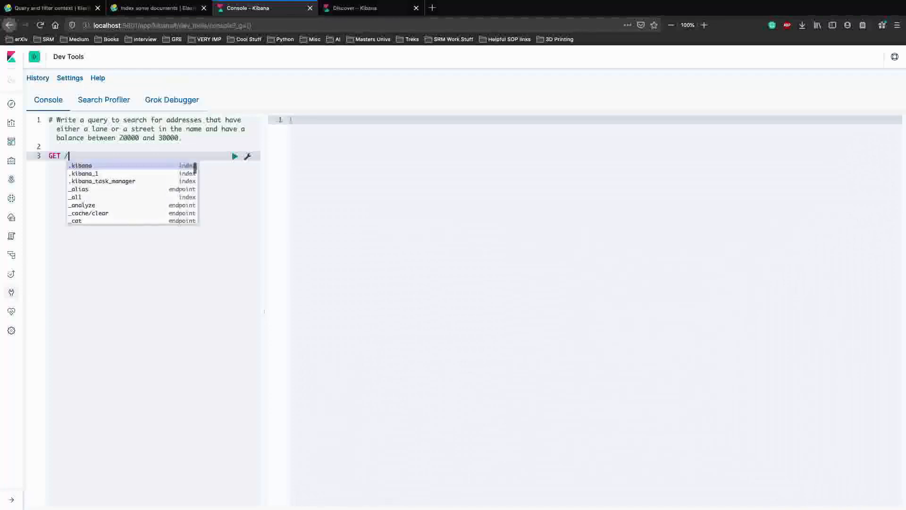
{"action": "type", "text": "bank/"}
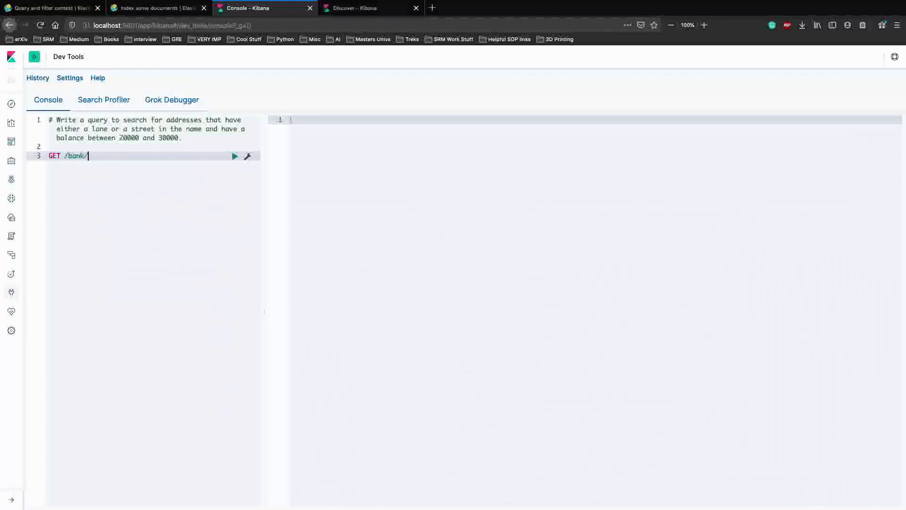
{"action": "type", "text": "_search"}
{"action": "type", "text": "\"query"}
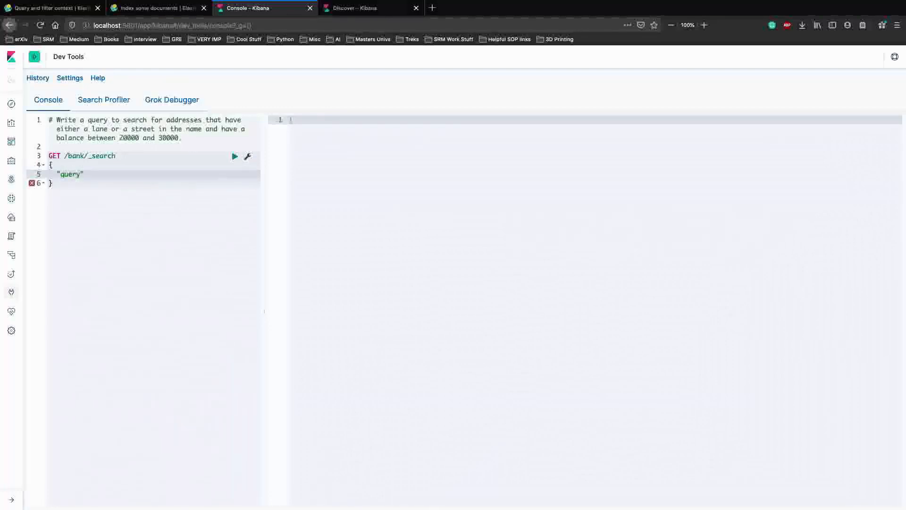
{"action": "type", "text": ":{"}
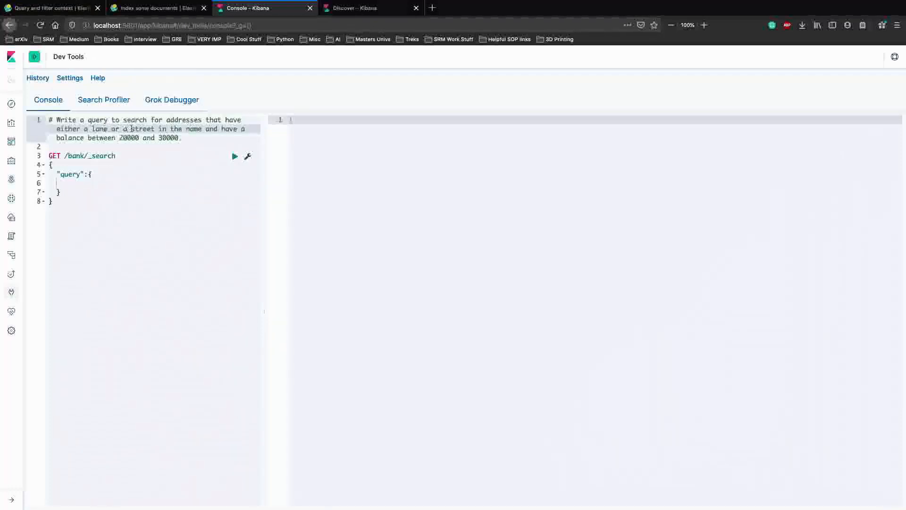
{"action": "double_click", "coordinate": [100, 129]}
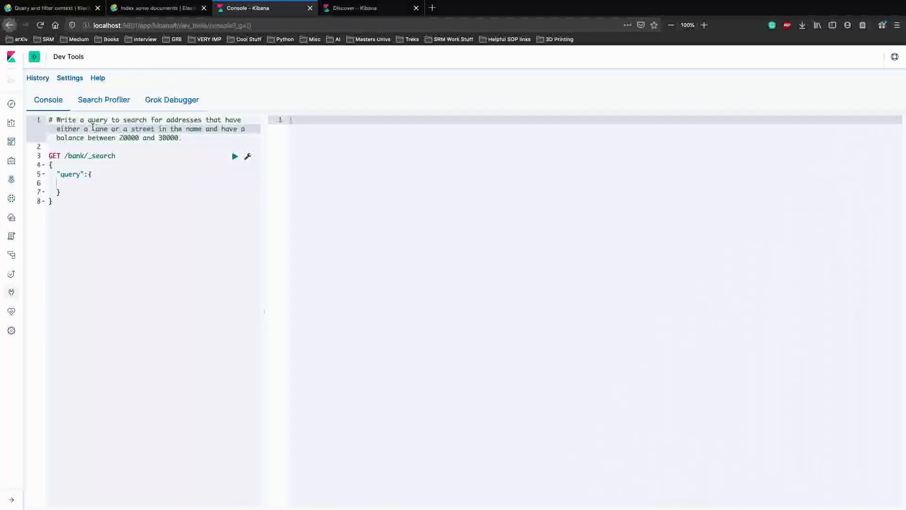
{"action": "left_click", "coordinate": [98, 184]}
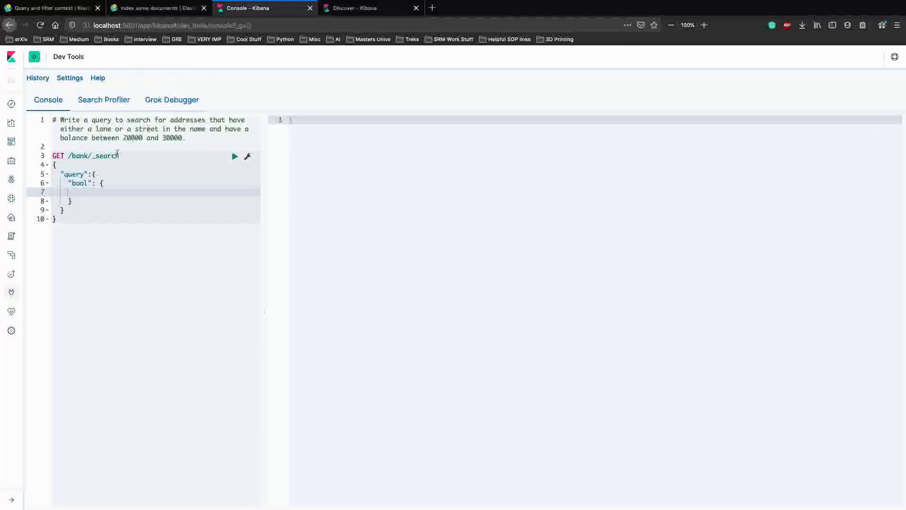
- Add a must clause matching address against "lane street" inside the bool query
{"action": "type", "text": "\"must\": ["}
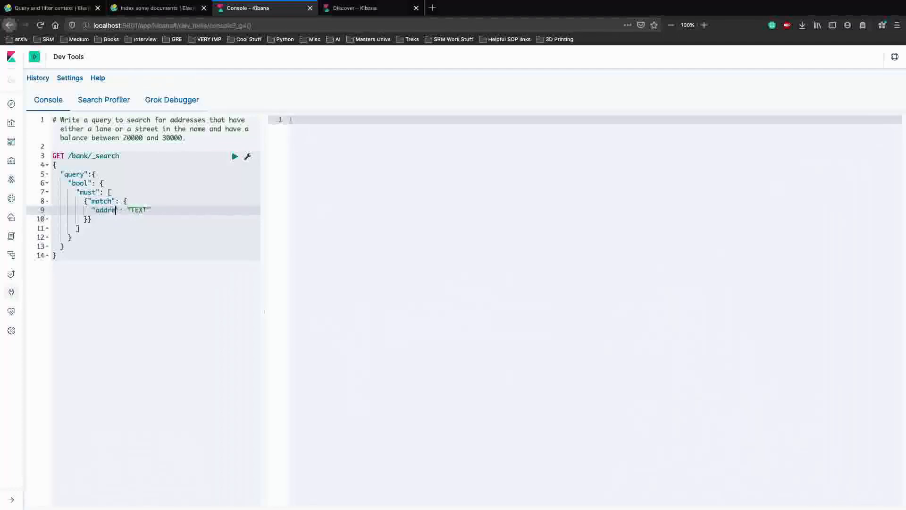
{"action": "type", "text": "ss"}
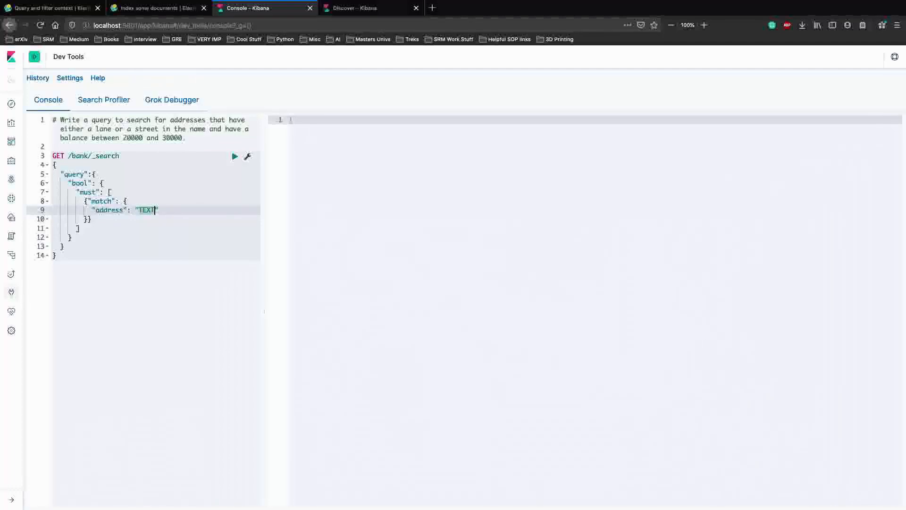
{"action": "key", "text": "Backspace"}
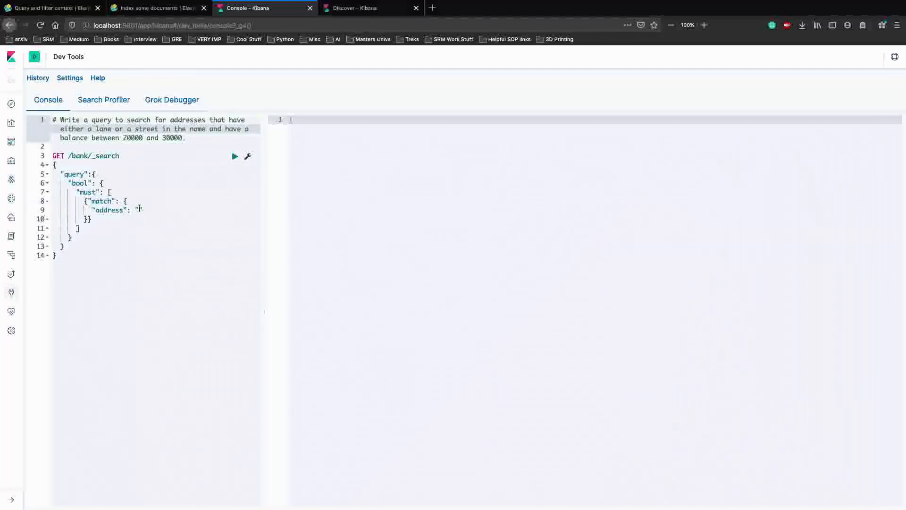
{"action": "type", "text": ";a"}
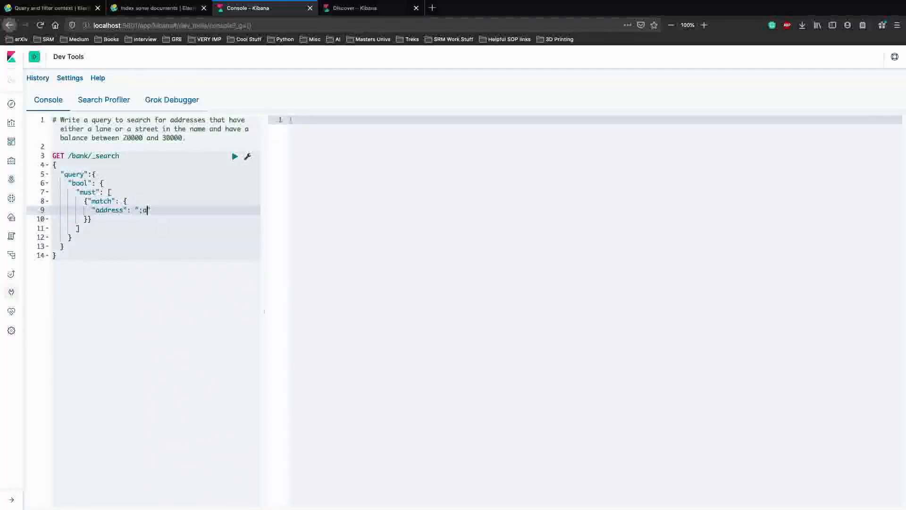
{"action": "type", "text": "lane st"}
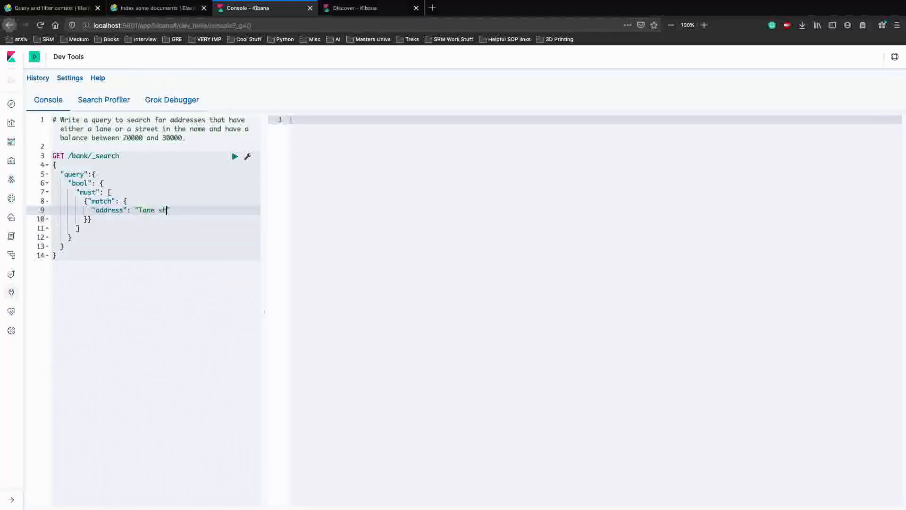
{"action": "type", "text": "reet"}
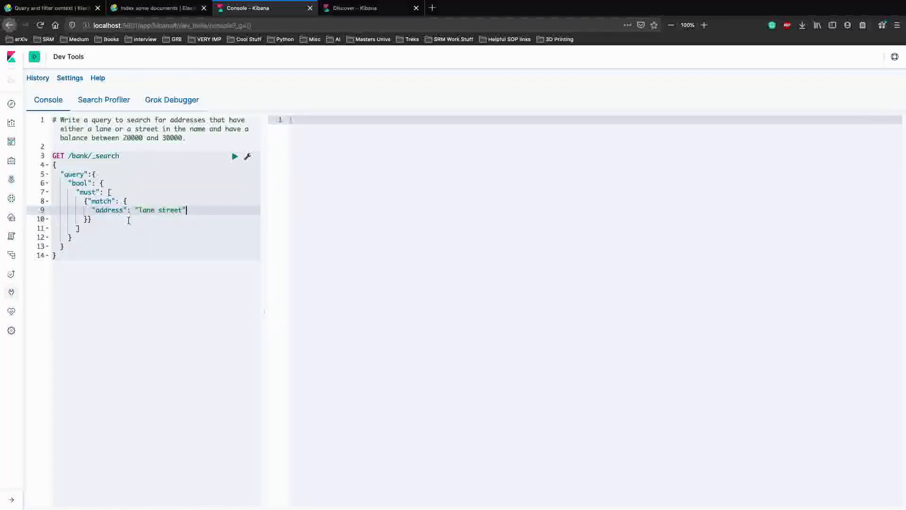
{"action": "double_click", "coordinate": [101, 200]}
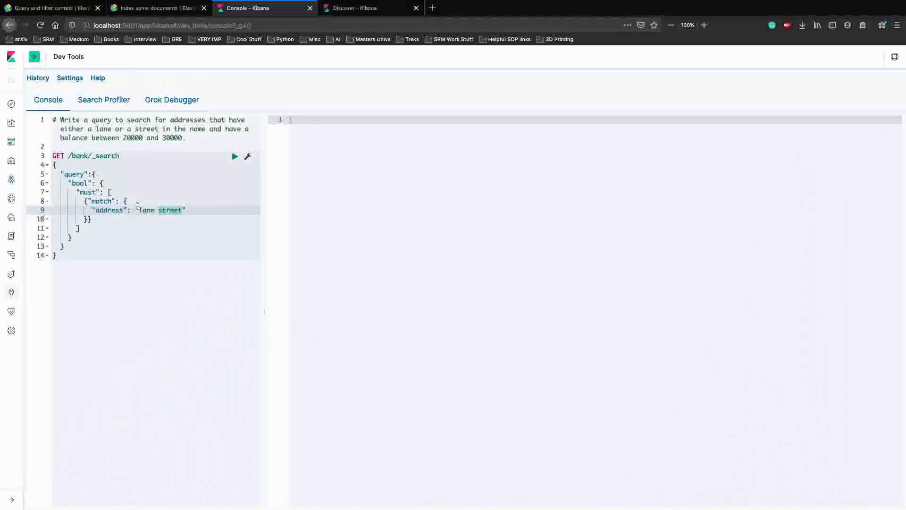
{"action": "left_click", "coordinate": [188, 210]}
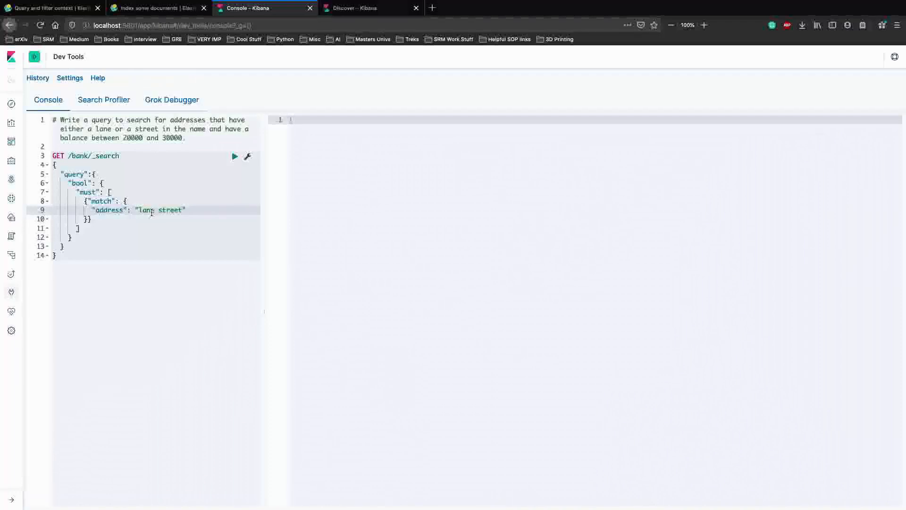
- Add a filter clause after must containing an empty range object
{"action": "left_click", "coordinate": [110, 219]}
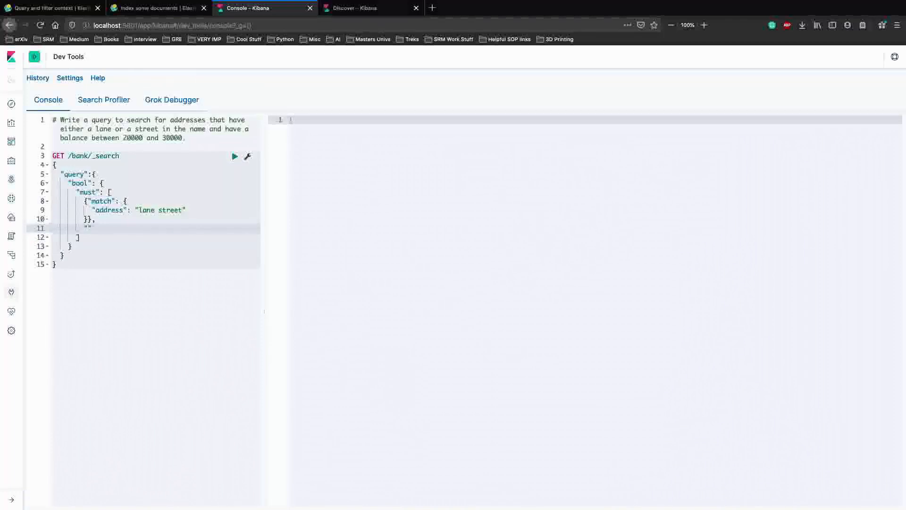
{"action": "type", "text": "filte"}
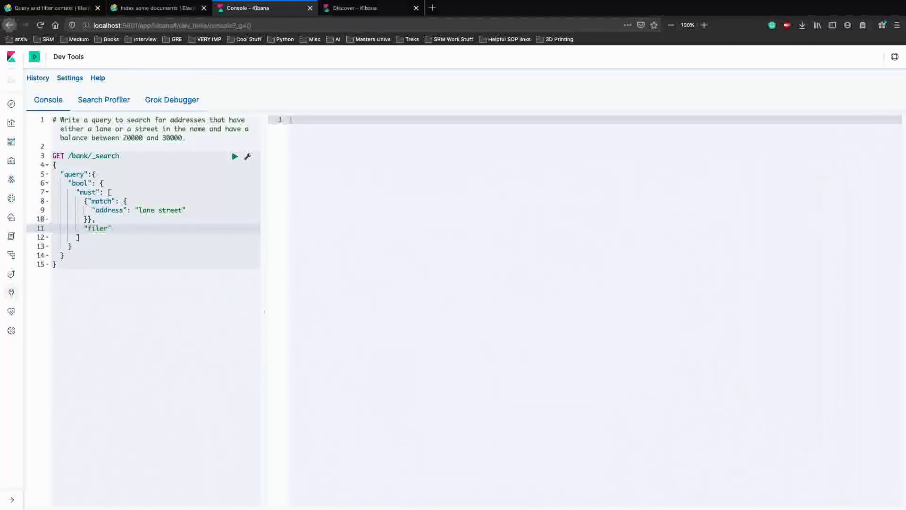
{"action": "type", "text": "t"}
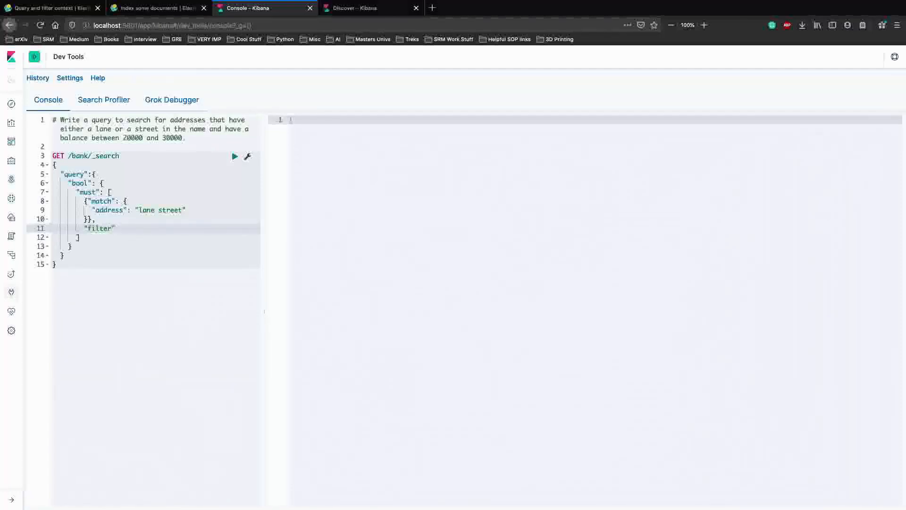
{"action": "type", "text": ":{"}
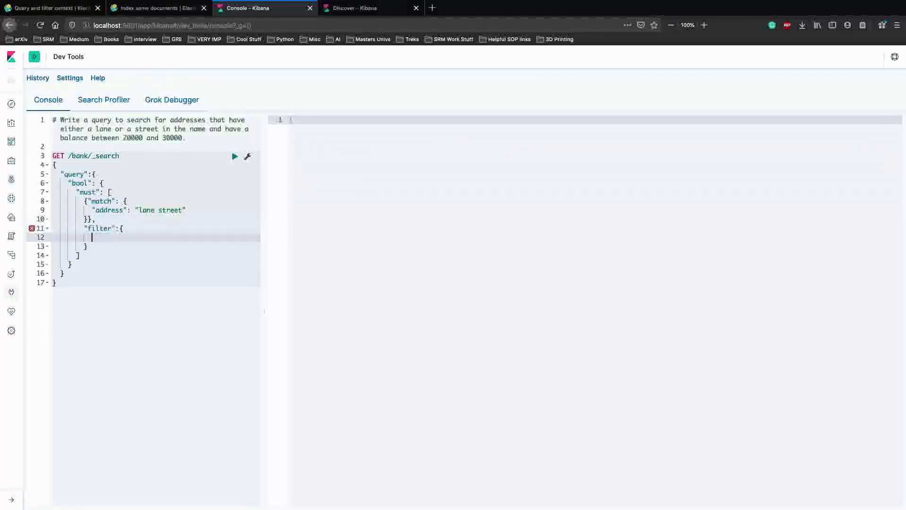
{"action": "type", "text": "\"range"}
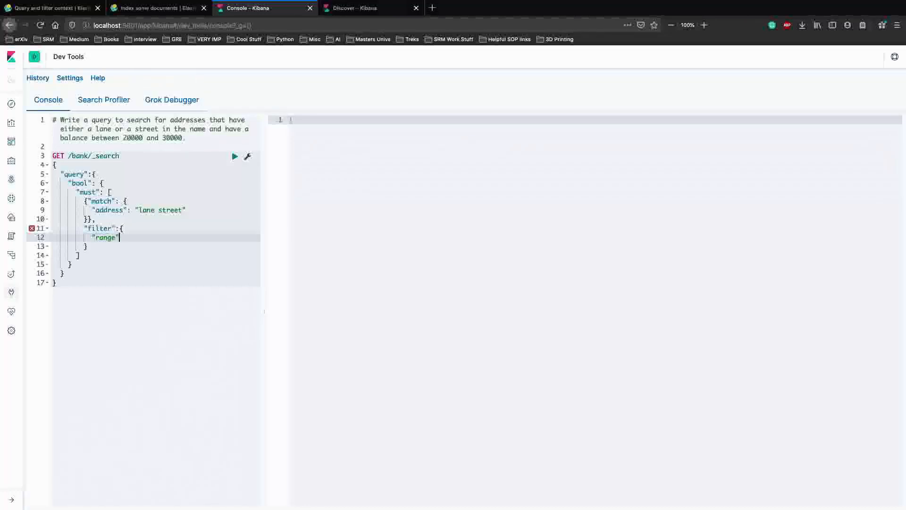
{"action": "type", "text": ":"}
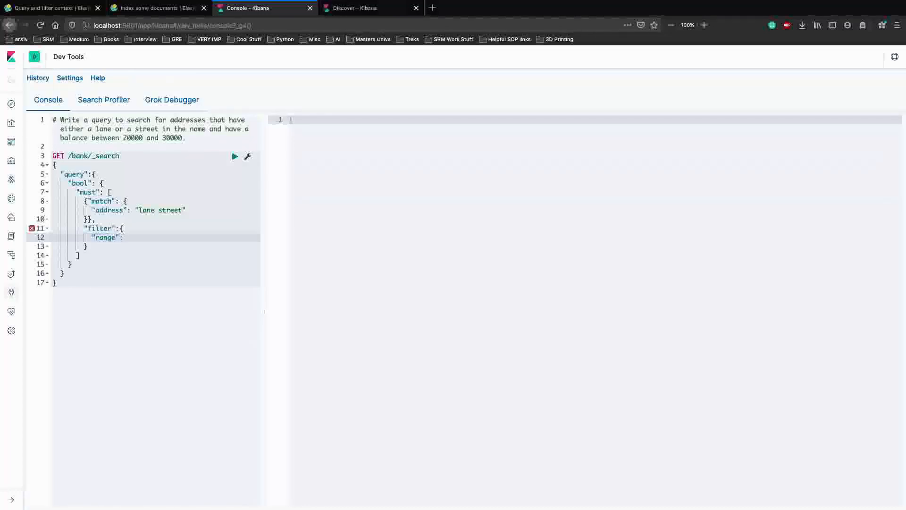
{"action": "type", "text": "{"}
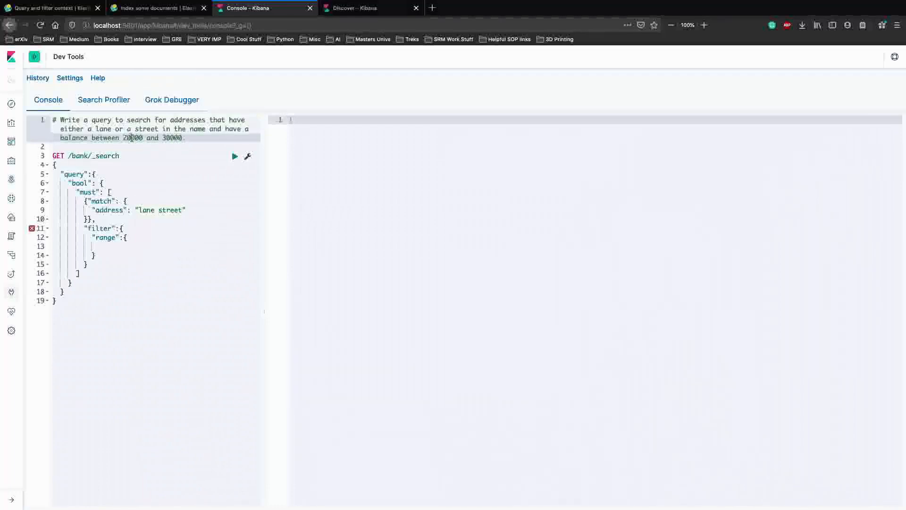
{"action": "left_click", "coordinate": [101, 246]}
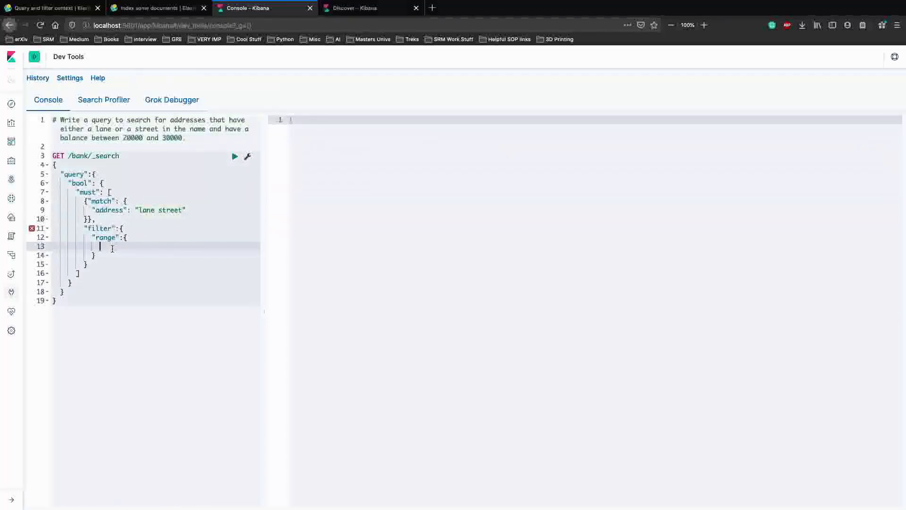
- Fill the range with balance gte 20000 and lte 30000
{"action": "type", "text": "\"balance\""}
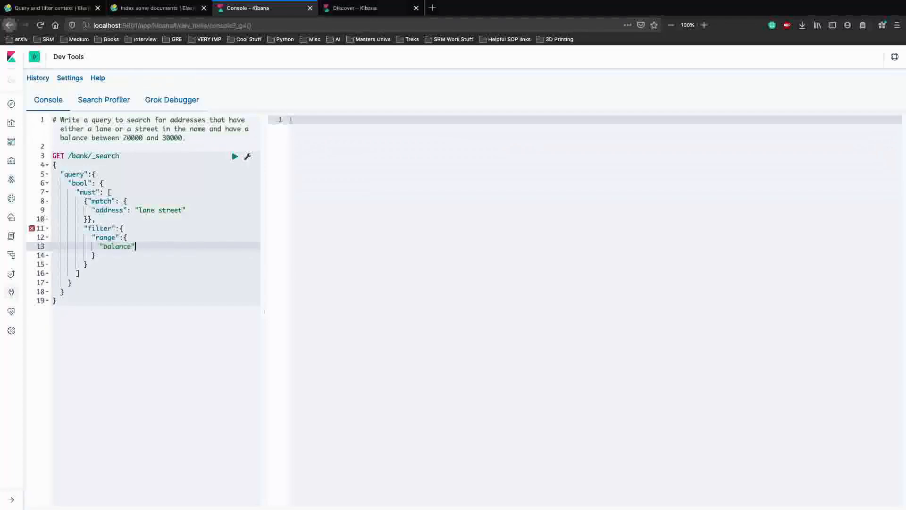
{"action": "type", "text": ":{"}
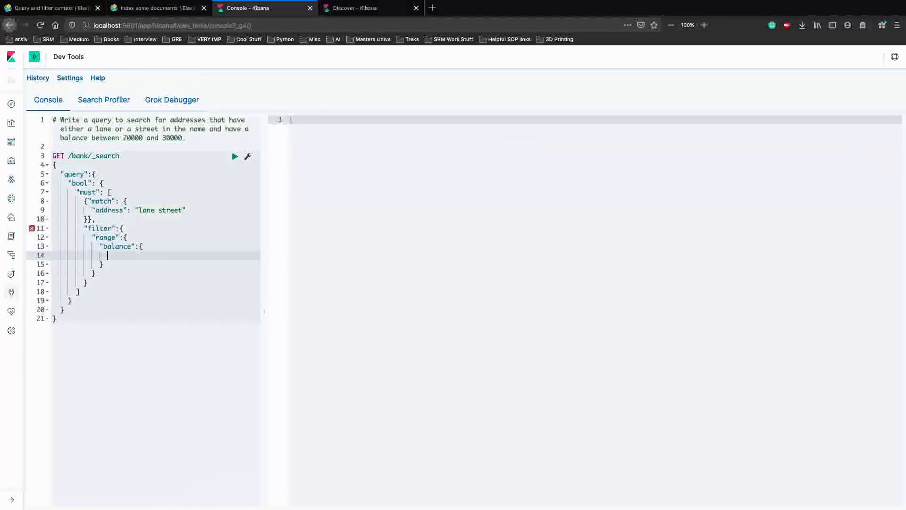
{"action": "type", "text": "\"gte\""}
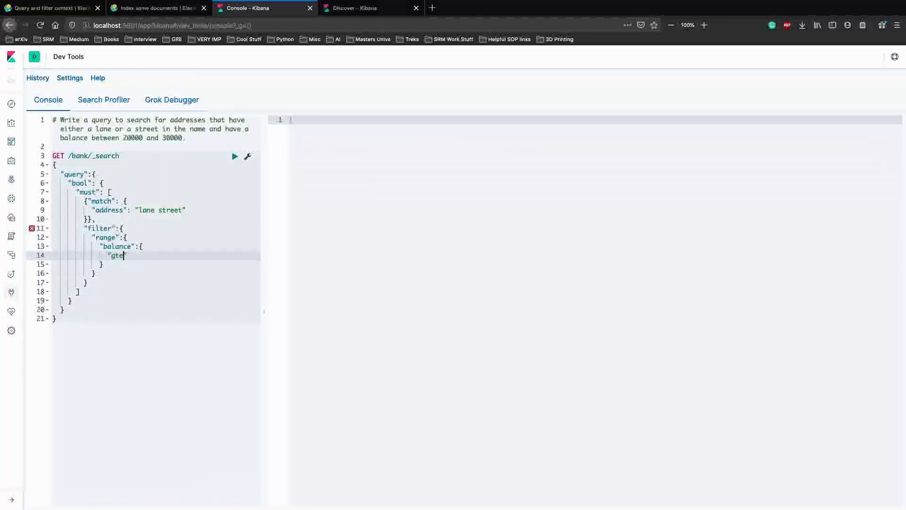
{"action": "type", "text": "\""}
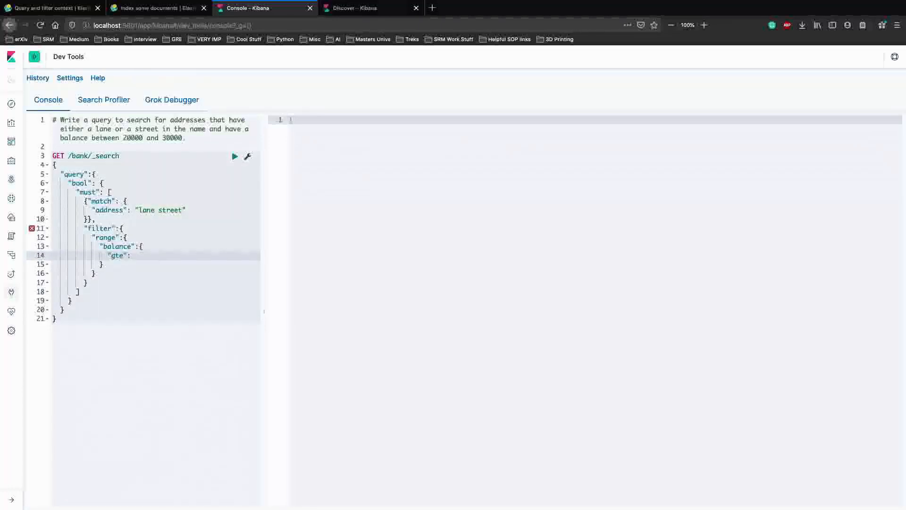
{"action": "type", "text": "20000,"}
{"action": "type", "text": "\"lte"}
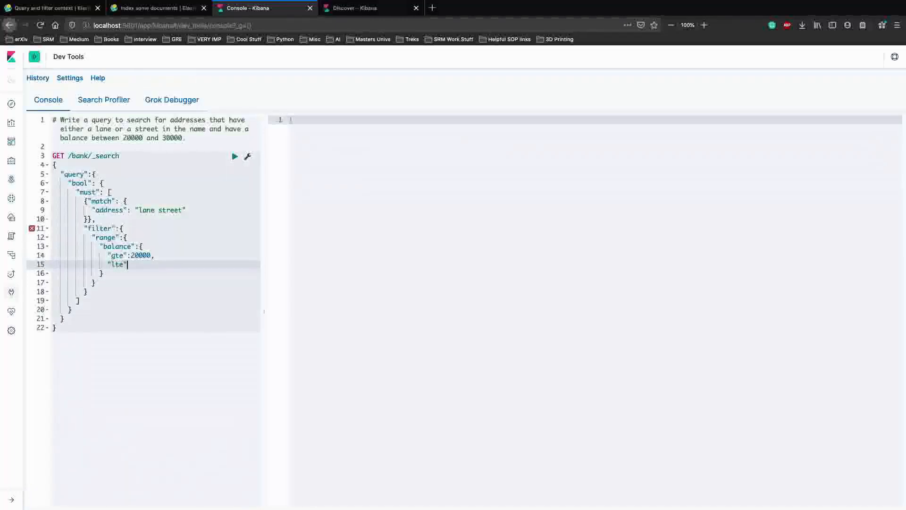
{"action": "type", "text": ":30000"}
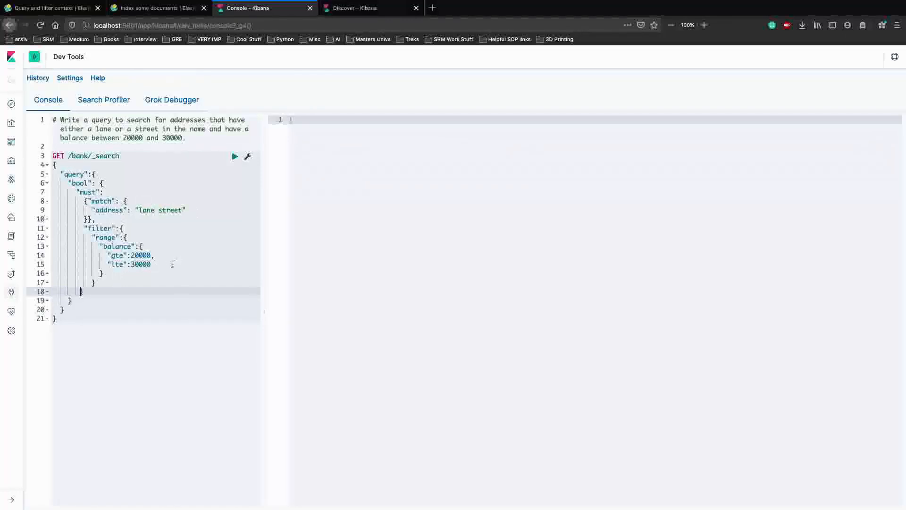
- Send the bool query on the bank index and scroll through the 85 returned hits
{"action": "left_click", "coordinate": [235, 156]}
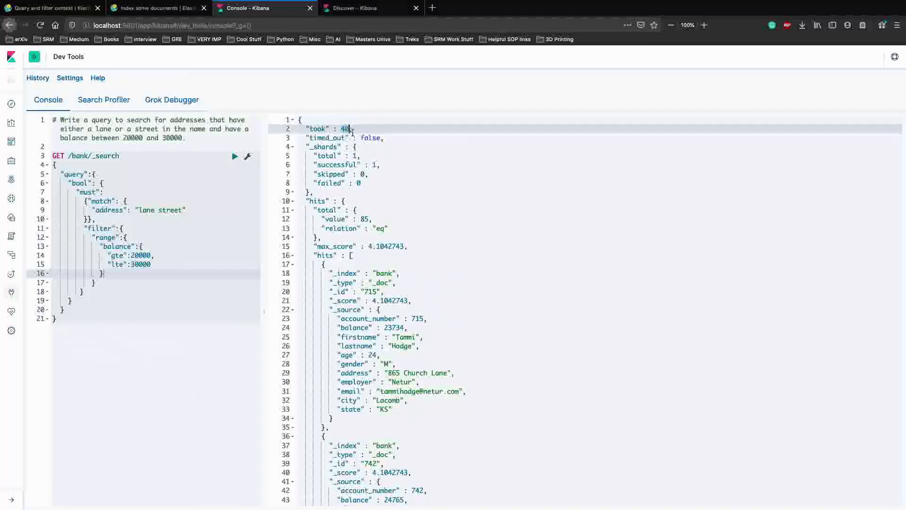
{"action": "scroll", "scroll_direction": "down", "scroll_amount": 3}
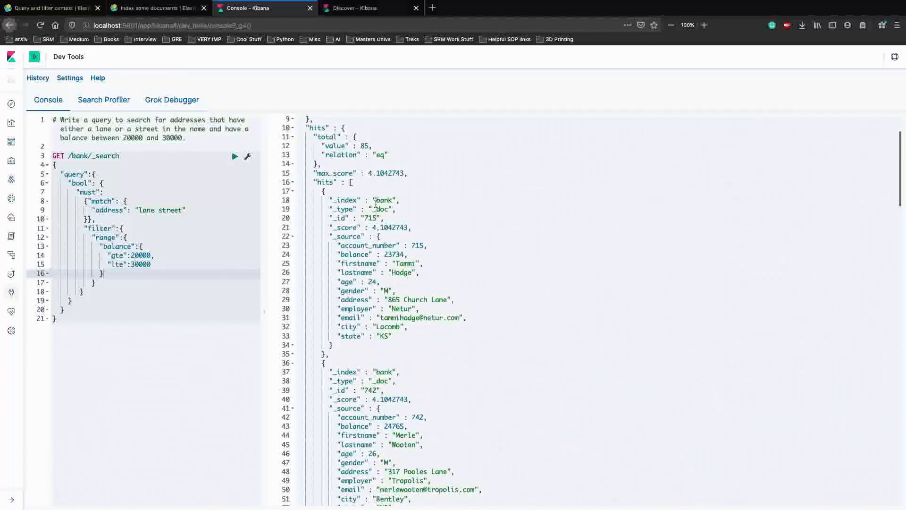
{"action": "scroll", "scroll_direction": "up", "scroll_amount": 3}
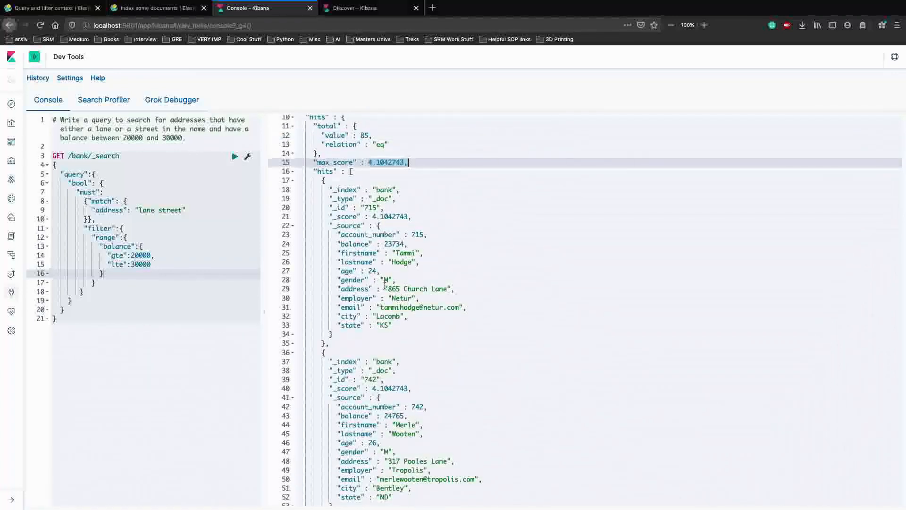
{"action": "scroll", "scroll_direction": "down", "scroll_amount": 3}
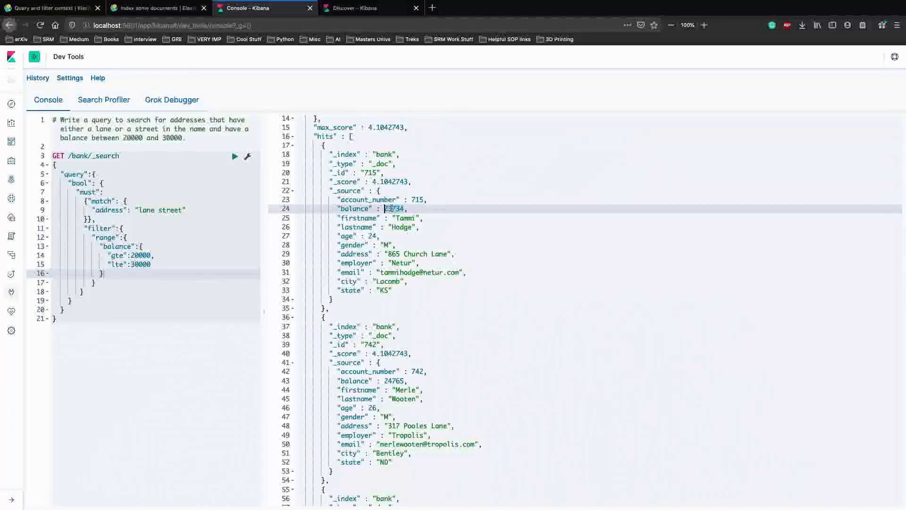
{"action": "scroll", "scroll_direction": "down", "scroll_amount": 3}
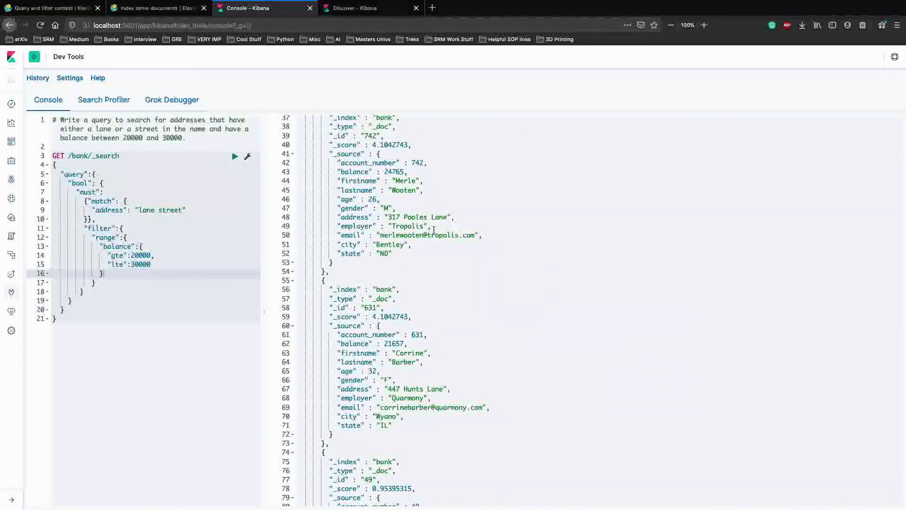
{"action": "scroll", "scroll_direction": "down", "scroll_amount": 3}
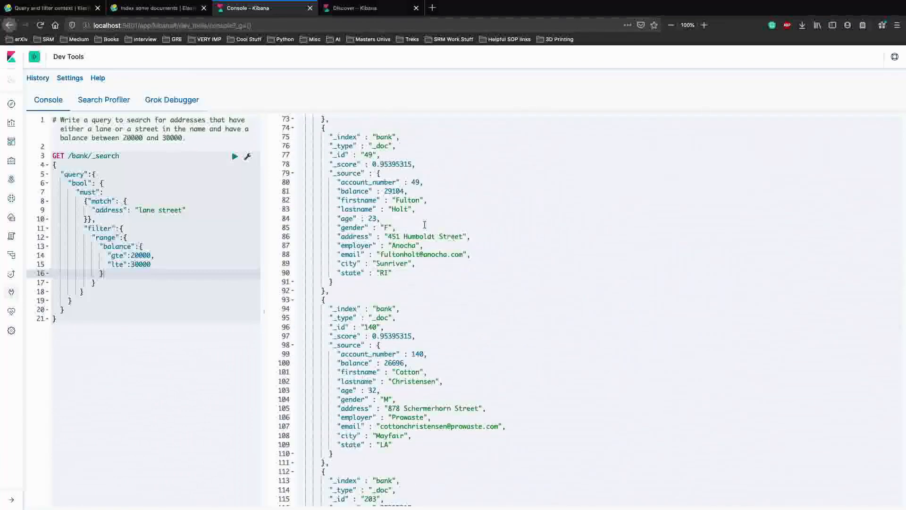
{"action": "scroll", "scroll_direction": "down", "scroll_amount": 3}
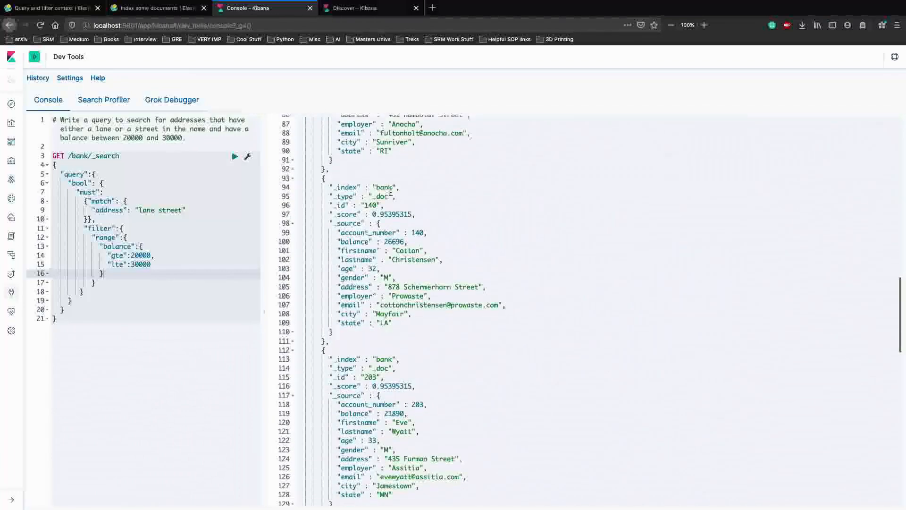
{"action": "left_click", "coordinate": [236, 155]}
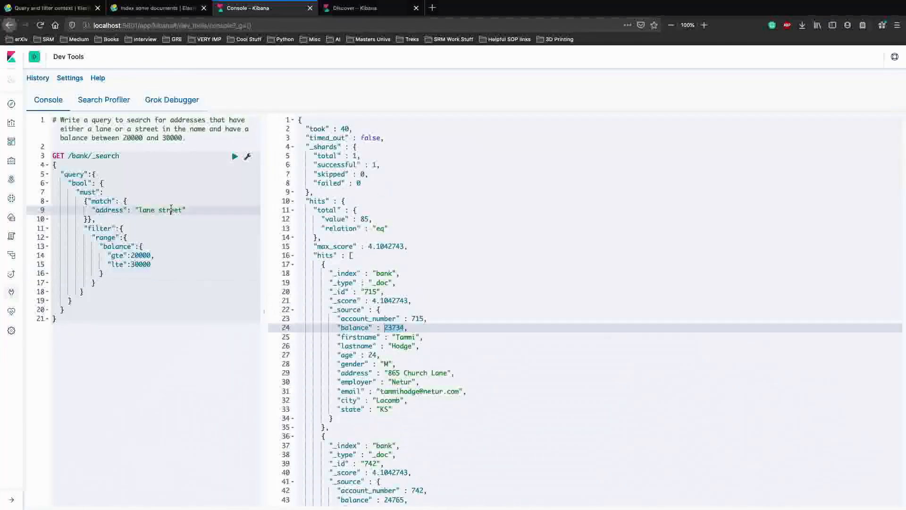
{"action": "mouse_move", "coordinate": [270, 235]}
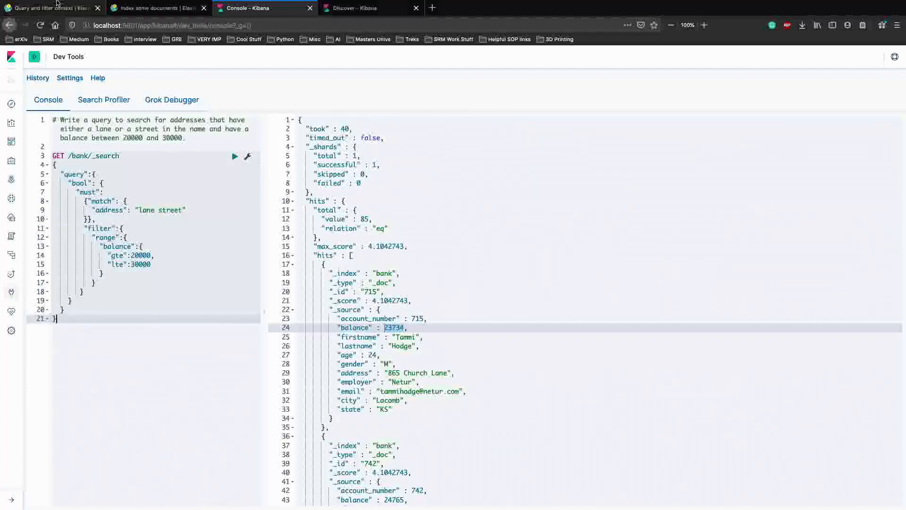
- Return to the Query and filter context docs, reach Filter context, and expand Compound queries
{"action": "left_click", "coordinate": [50, 8]}
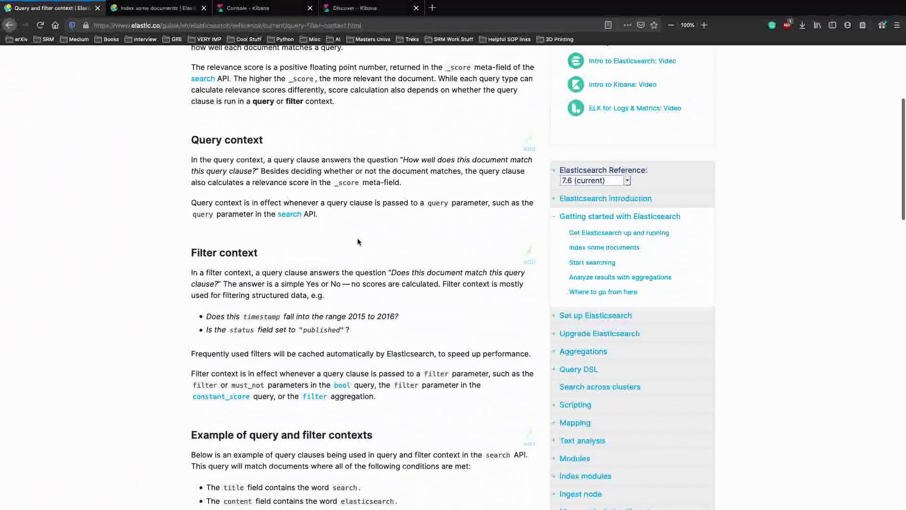
{"action": "scroll", "scroll_direction": "down", "scroll_amount": 3}
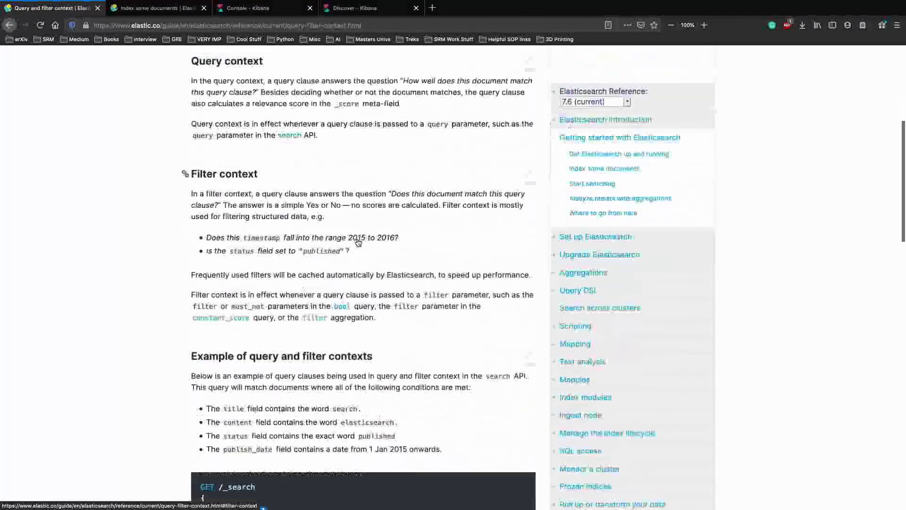
{"action": "scroll", "scroll_direction": "down", "scroll_amount": 3}
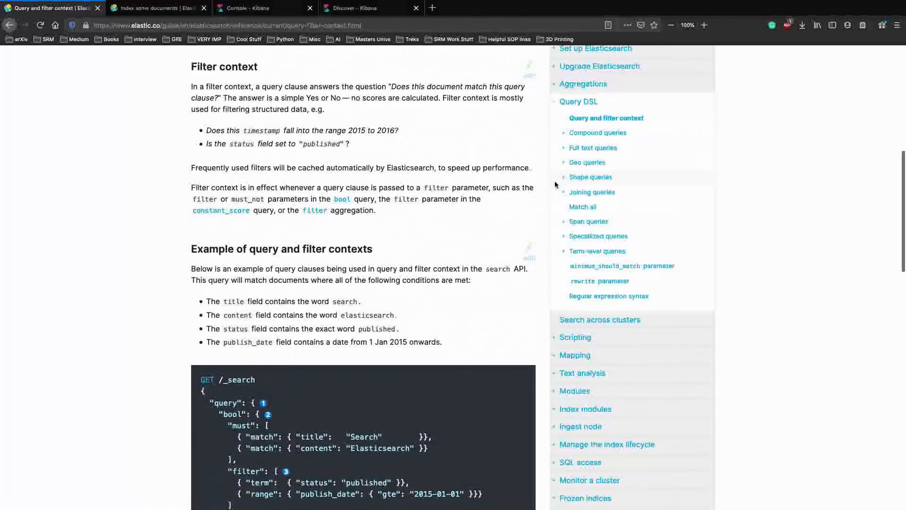
{"action": "mouse_move", "coordinate": [449, 152]}
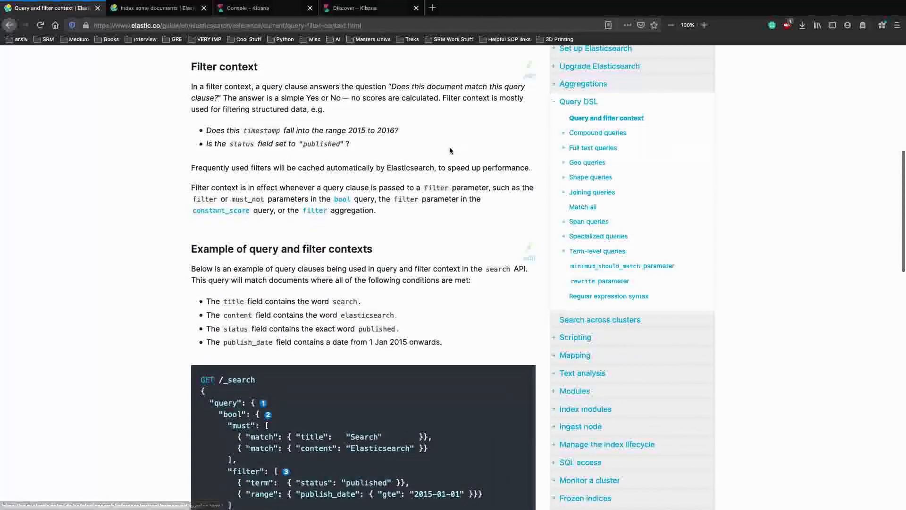
{"action": "left_click", "coordinate": [598, 132]}
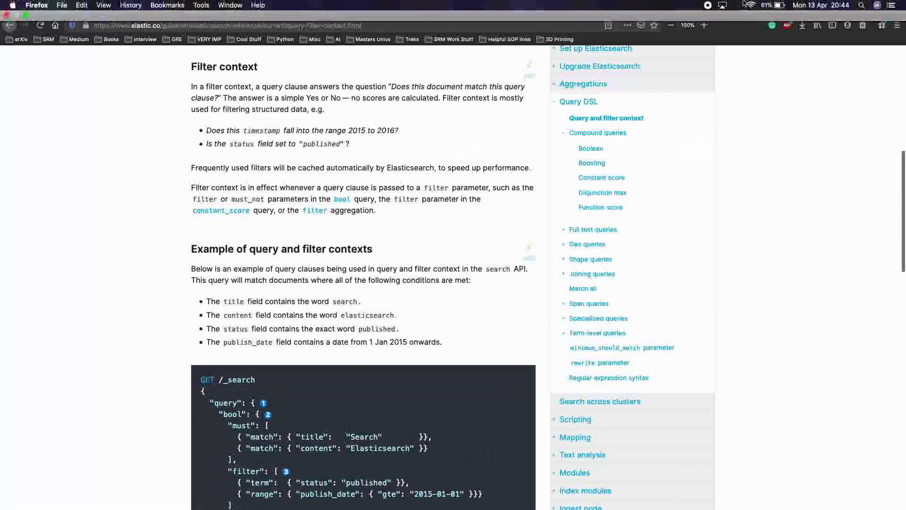